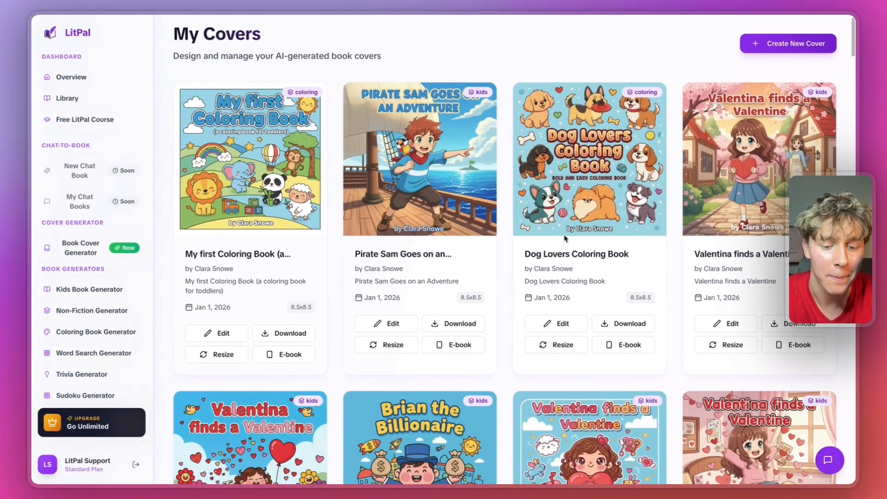
# Scroll through the My Covers gallery of generated covers
pyautogui.scroll(-3)
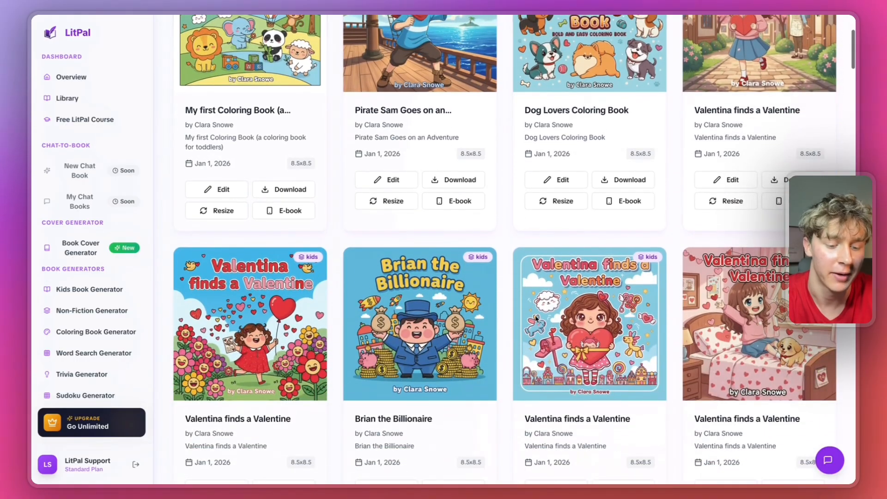
pyautogui.scroll(-3)
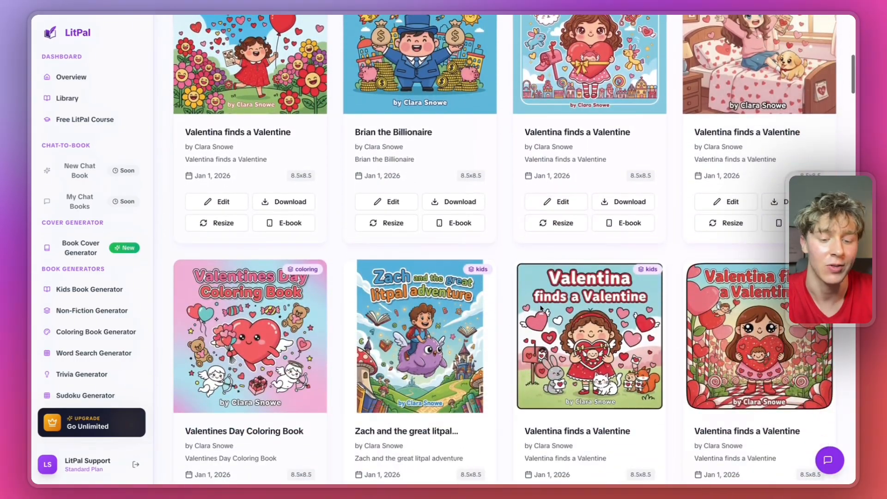
pyautogui.scroll(-3)
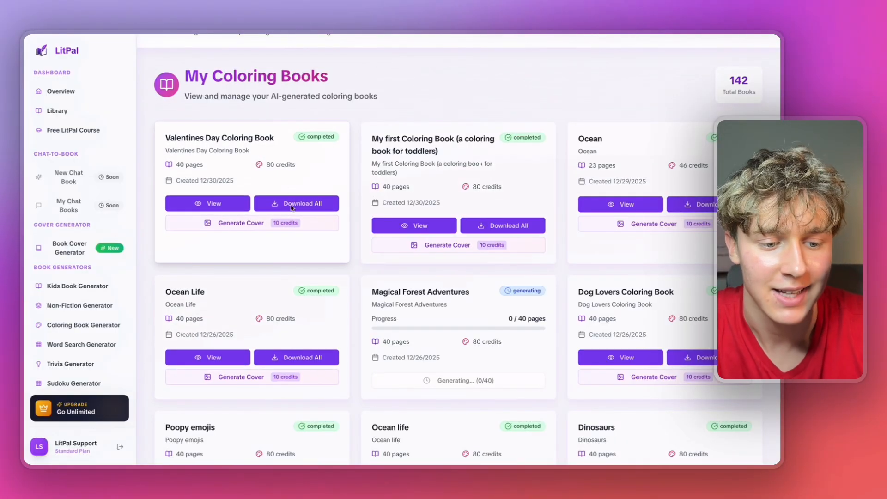
# Start a cover for the Valentines Day Coloring Book from its card
pyautogui.click(207, 204)
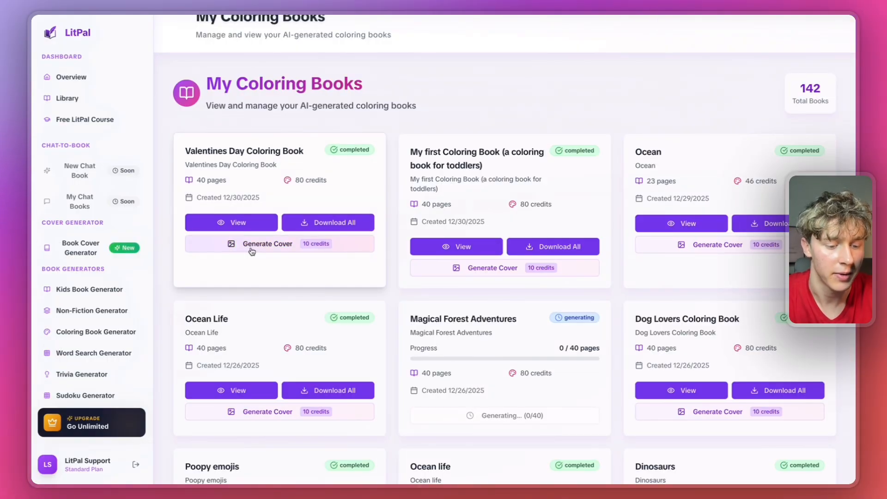
pyautogui.click(267, 243)
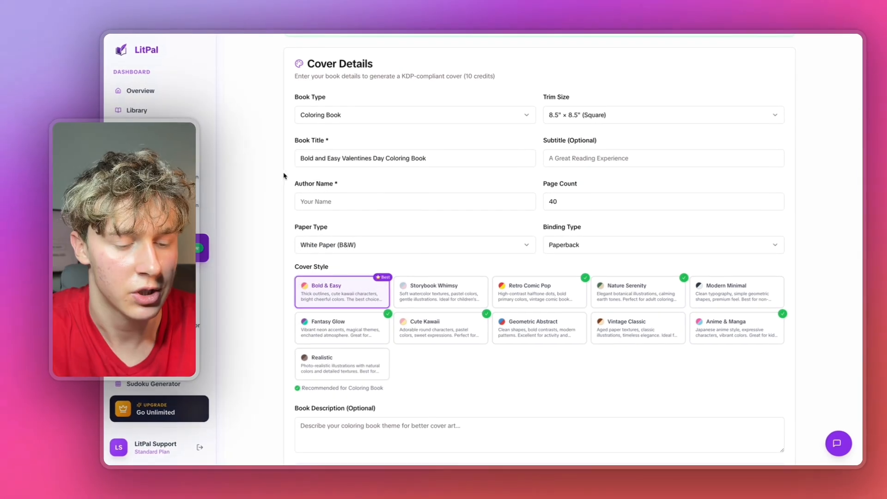
# Set the page count to 82 and review the paper type choices
pyautogui.scroll(-3)
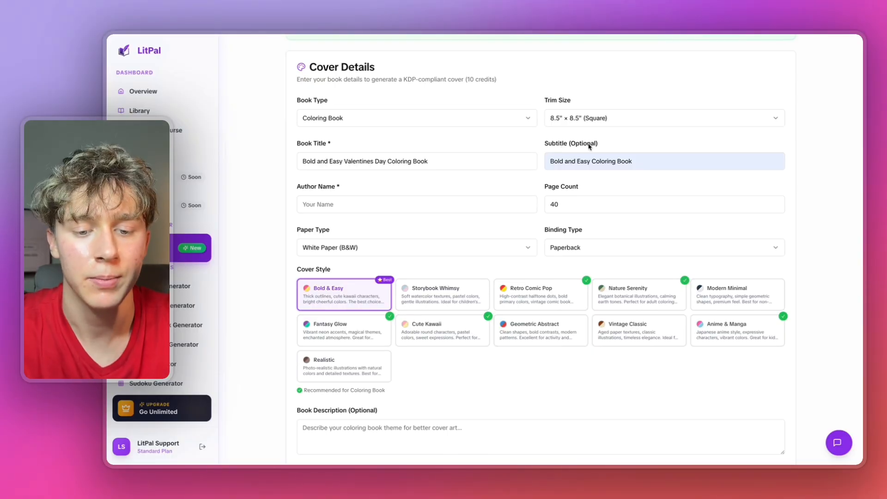
pyautogui.click(662, 117)
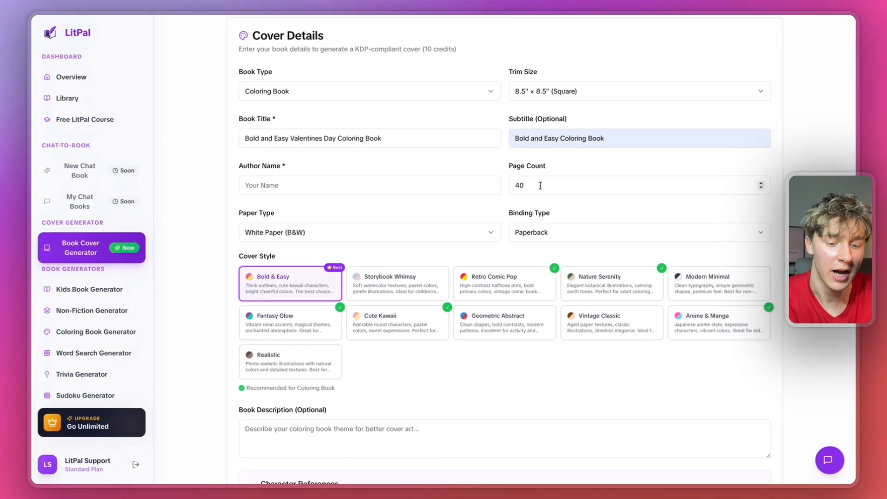
pyautogui.write('31')
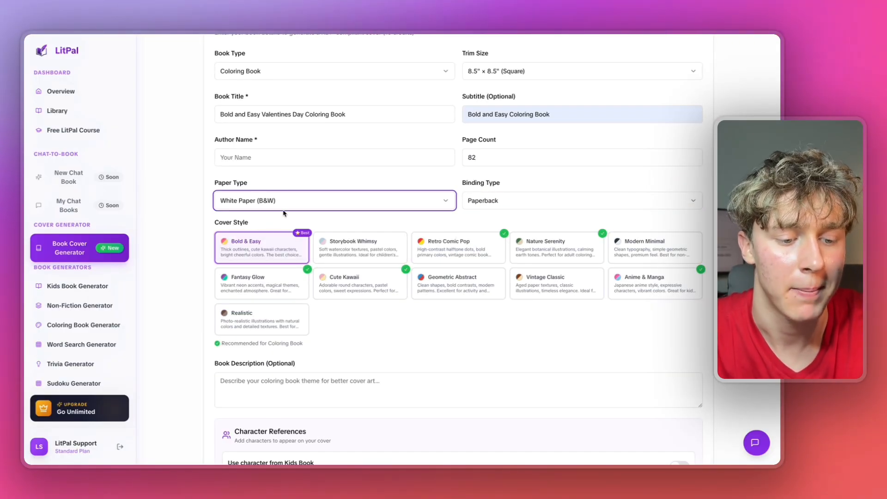
pyautogui.click(580, 201)
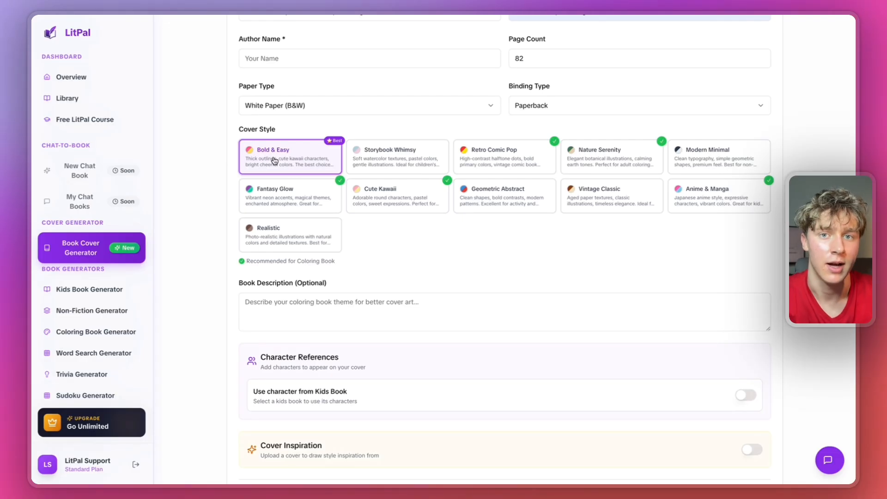
# Turn on Cover Inspiration from an existing cover
pyautogui.scroll(-3)
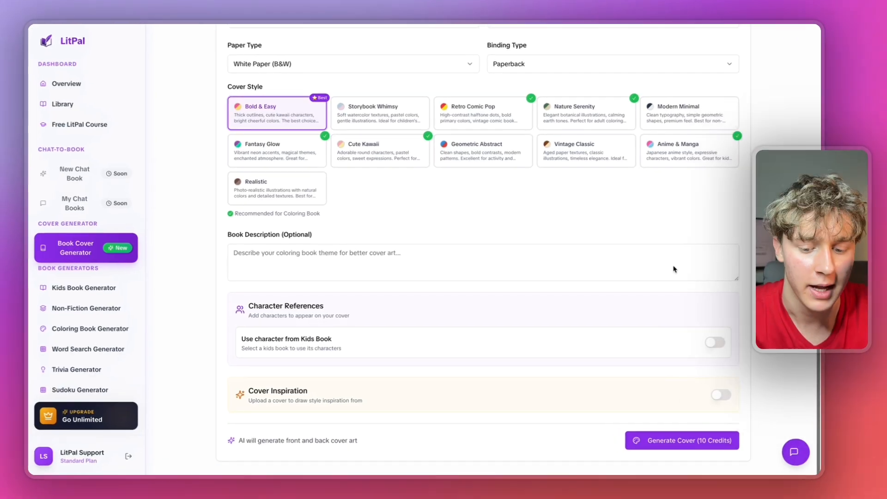
pyautogui.scroll(-3)
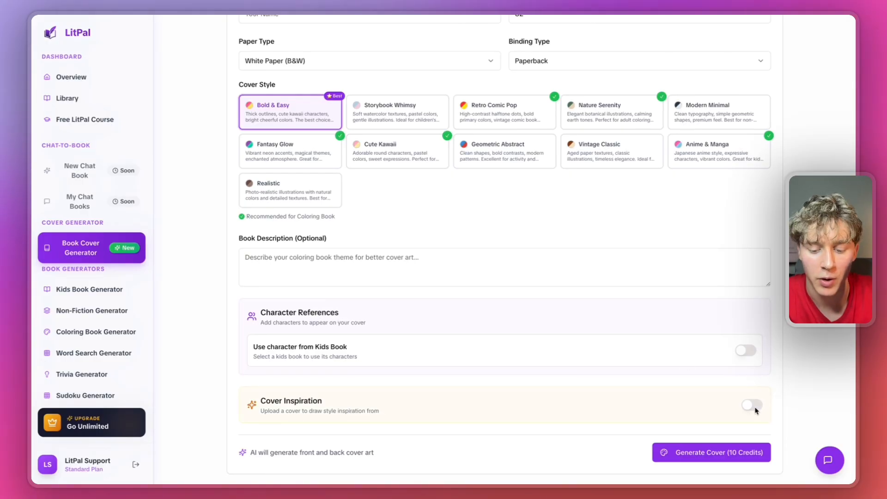
pyautogui.click(752, 405)
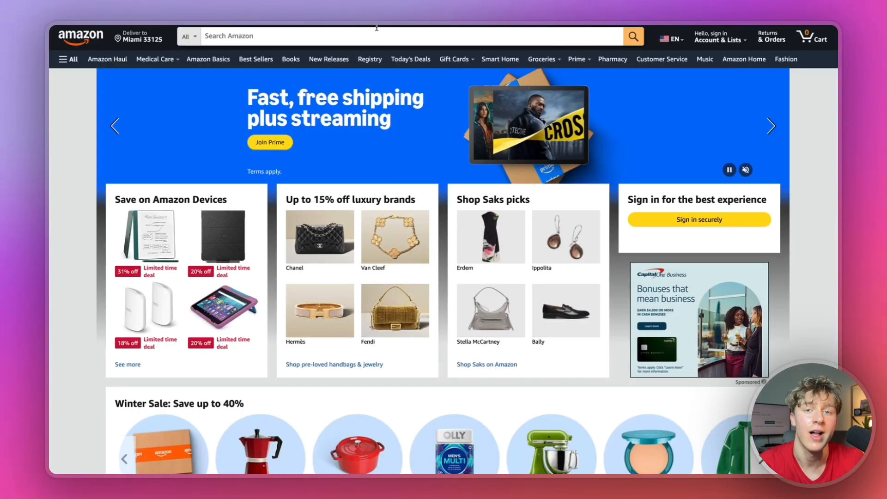
# Search Amazon for bold and easy Valentine coloring books and save a bestseller's cover image
pyautogui.click(397, 37)
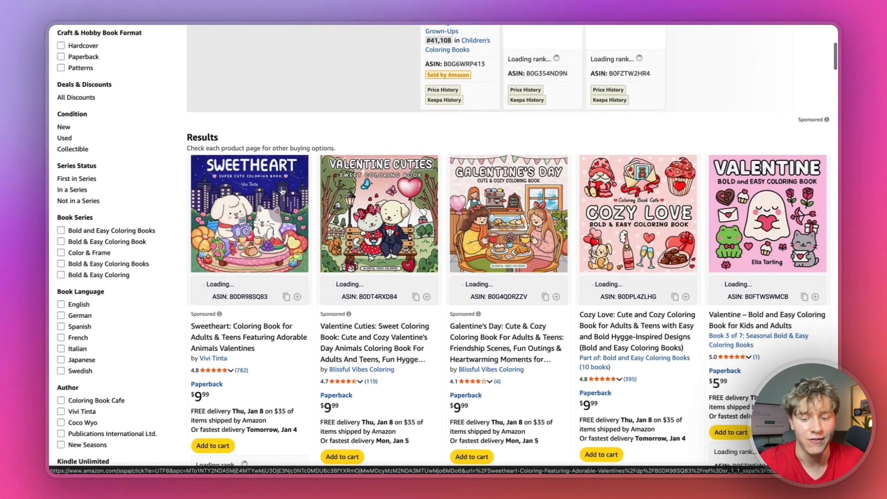
pyautogui.scroll(-3)
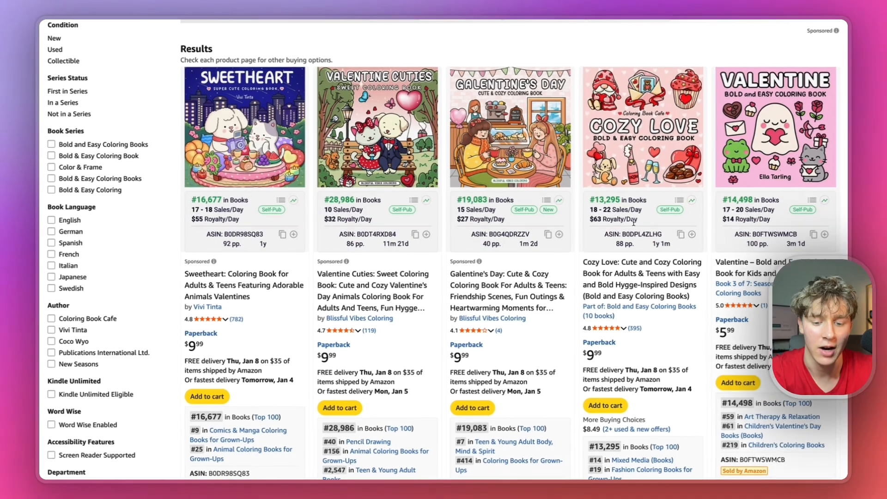
pyautogui.scroll(-3)
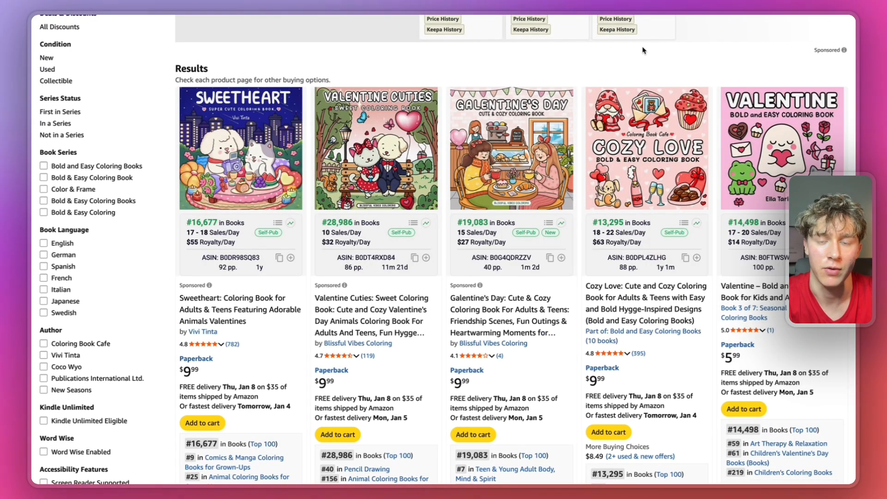
pyautogui.rightClick(645, 147)
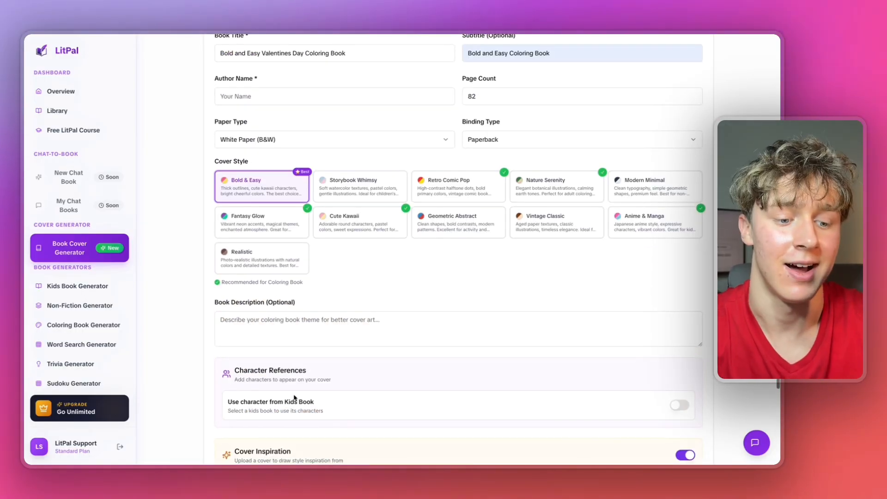
# Generate the wraparound cover for 10 credits and view the Full Wraparound Preview
pyautogui.scroll(-3)
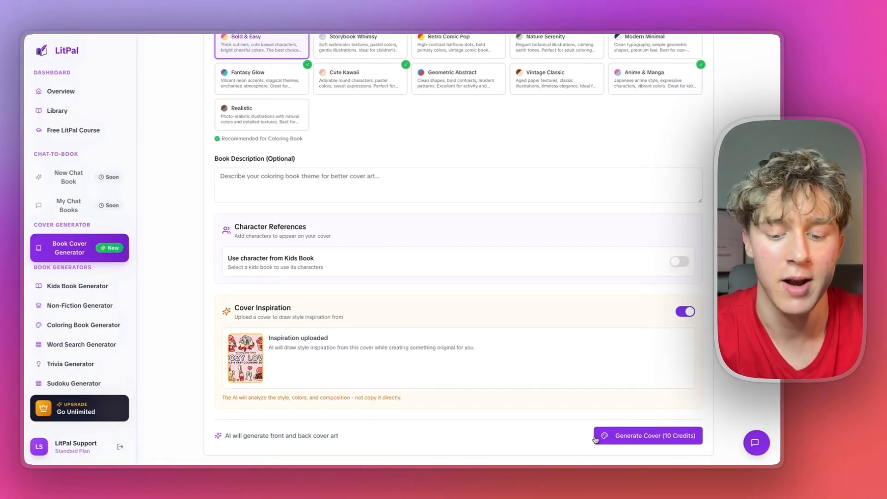
pyautogui.click(647, 436)
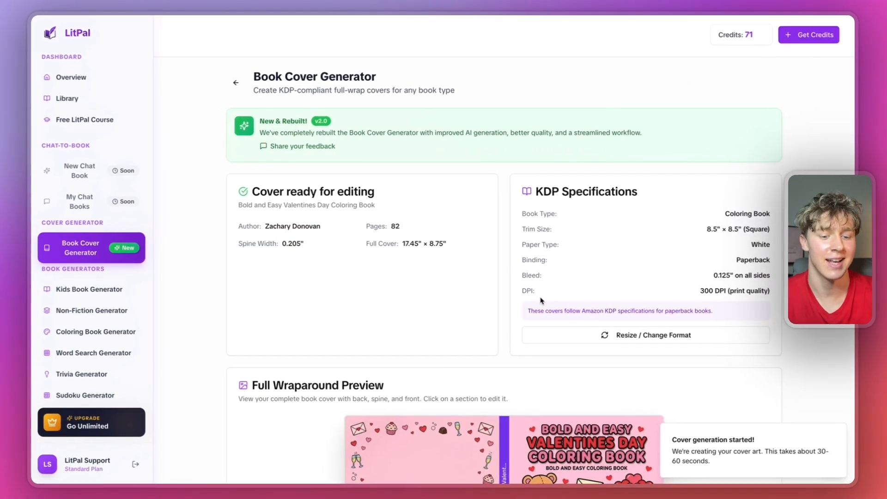
pyautogui.scroll(-3)
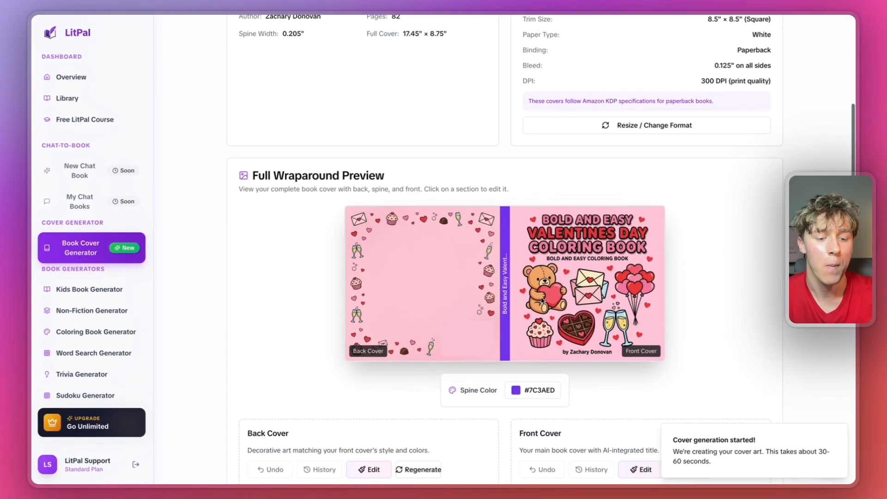
pyautogui.scroll(-3)
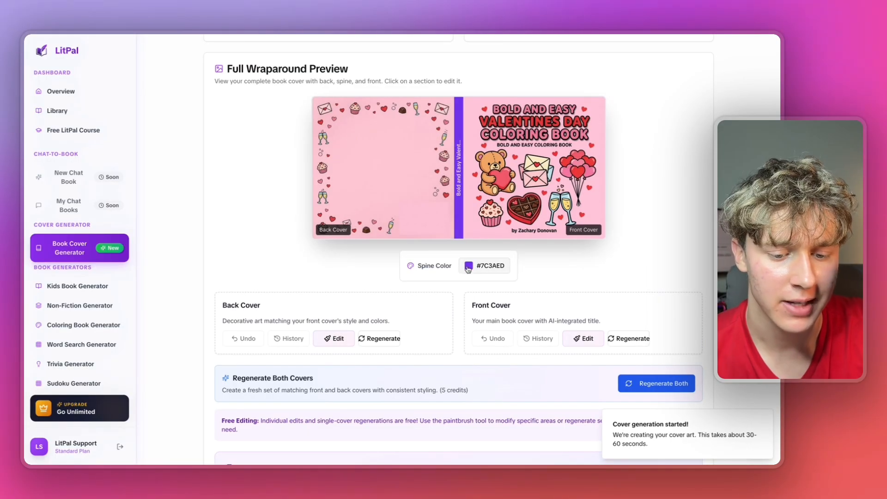
# Make the spine pink (#EC4899) and open the back cover for editing
pyautogui.click(469, 265)
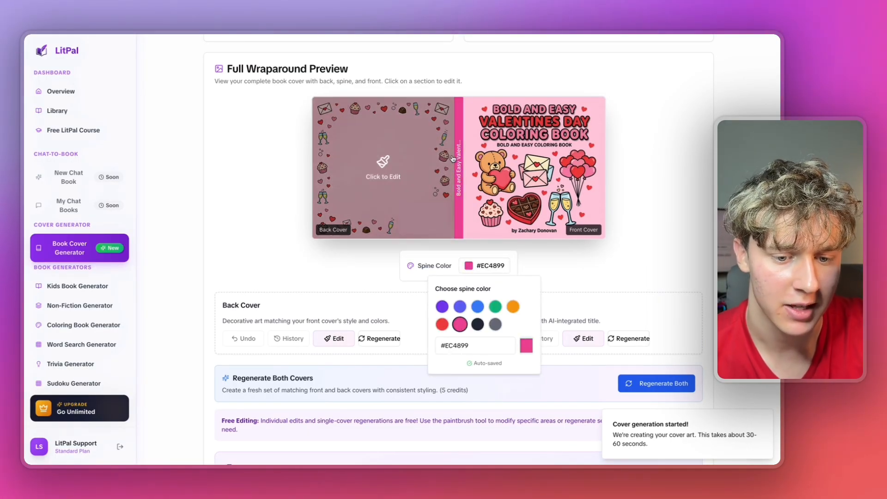
pyautogui.click(334, 339)
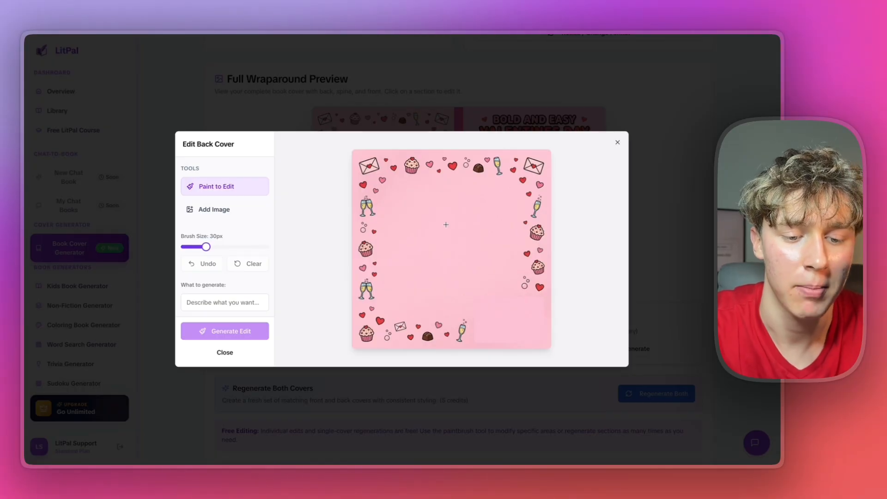
pyautogui.moveTo(460, 259)
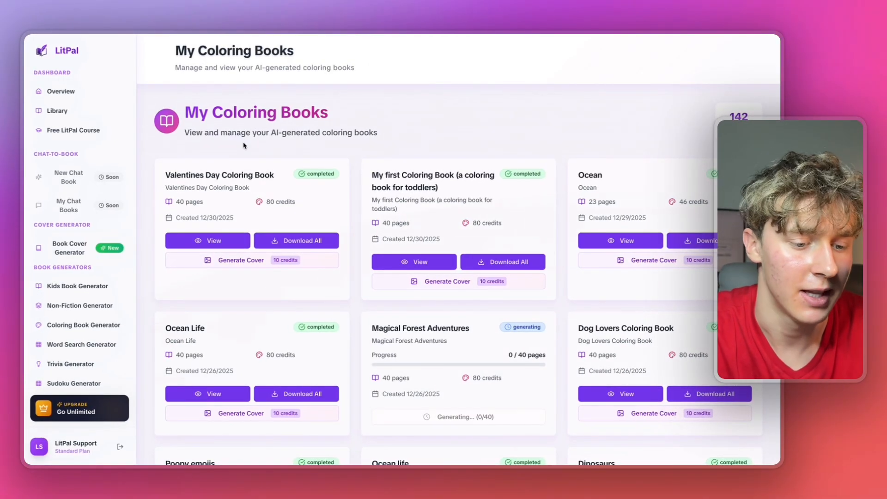
# View the Valentines Day Coloring Book pages and download them
pyautogui.click(207, 241)
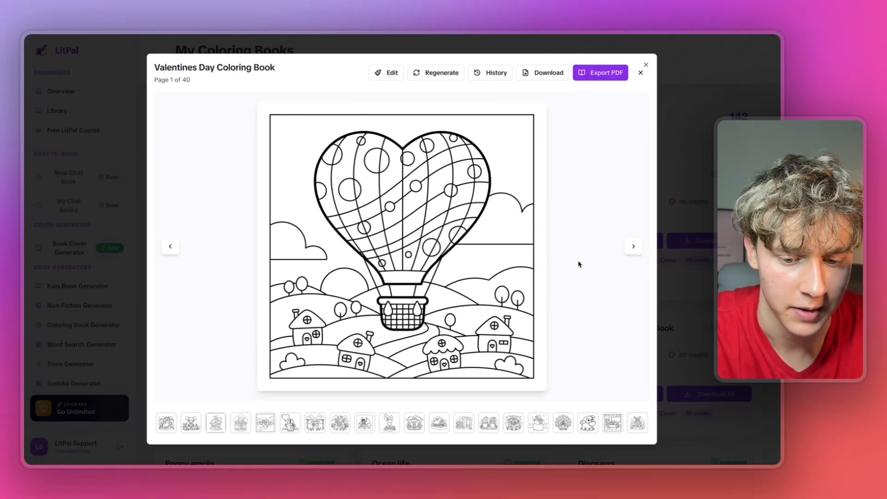
pyautogui.click(601, 72)
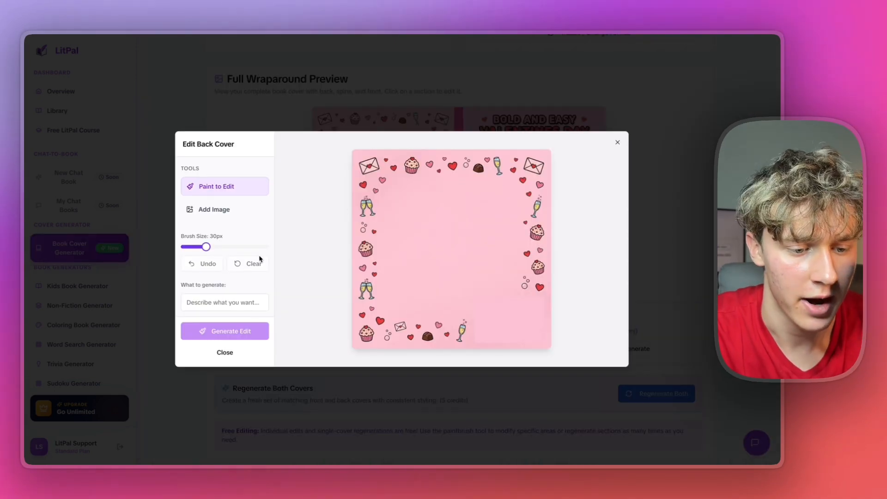
# Place a downloaded coloring page on the back cover and resize it
pyautogui.click(214, 209)
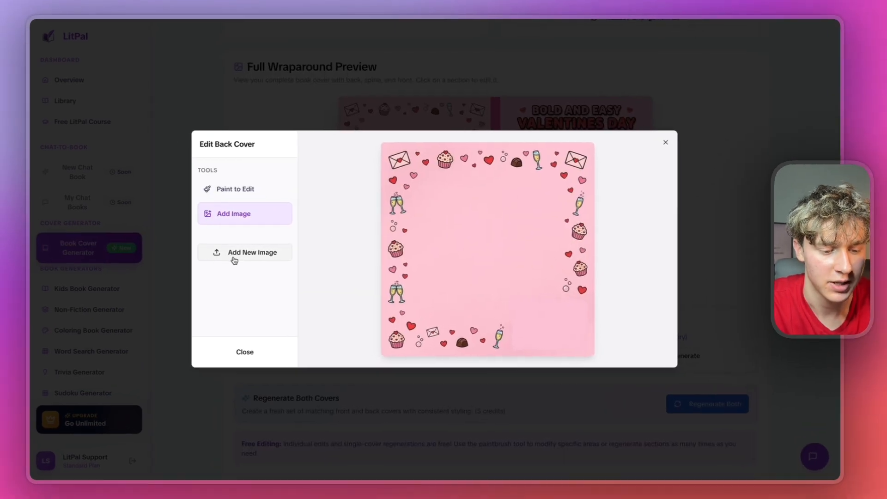
pyautogui.click(252, 252)
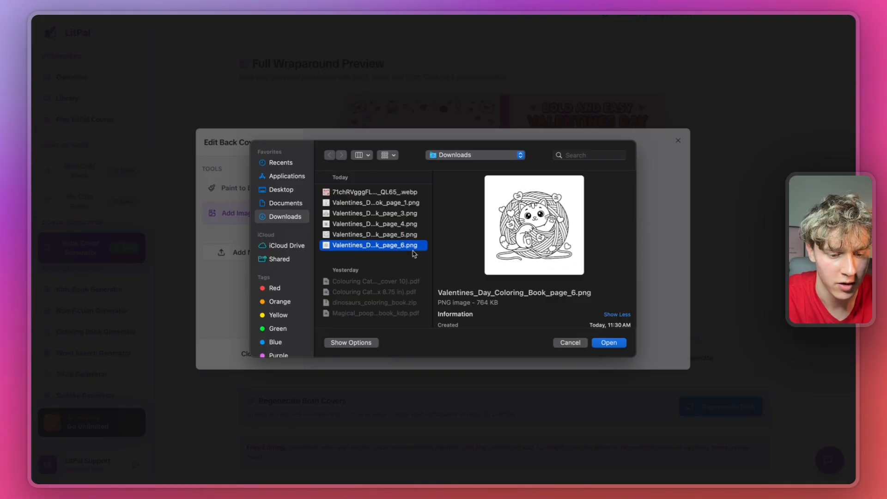
pyautogui.click(608, 342)
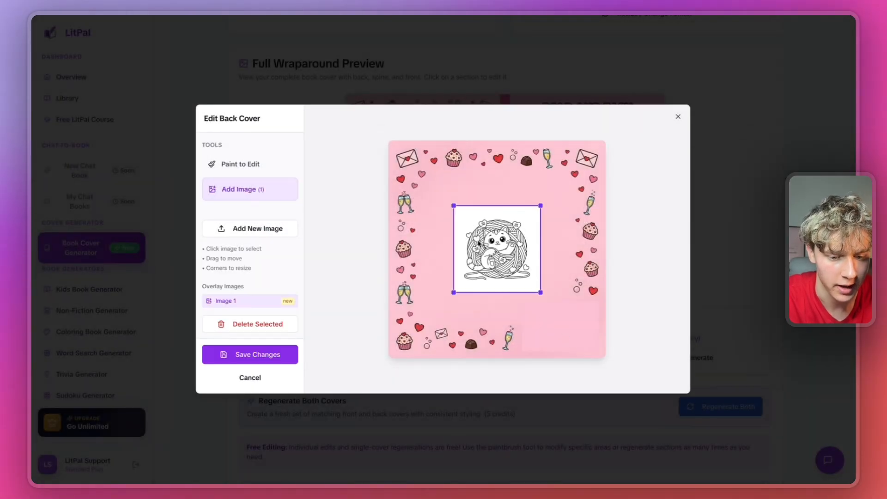
pyautogui.moveTo(496, 247); pyautogui.dragTo(447, 208)
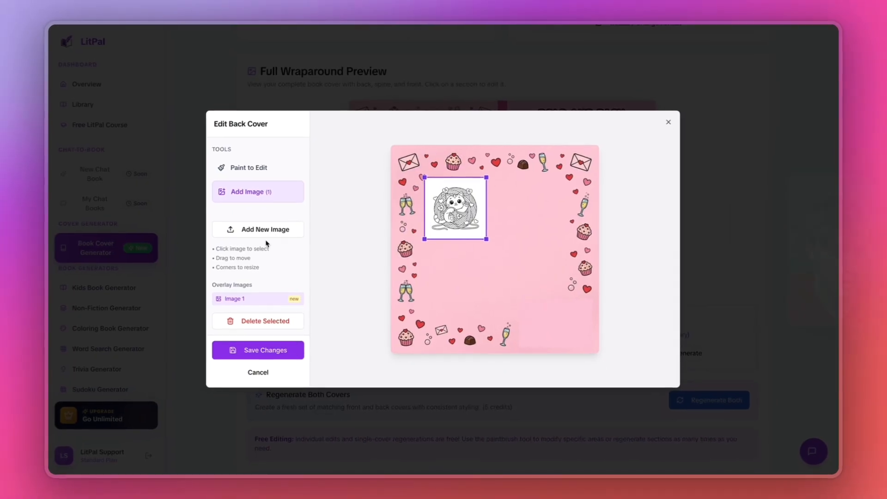
# Add the remaining coloring pages to make four and save the back cover
pyautogui.click(258, 350)
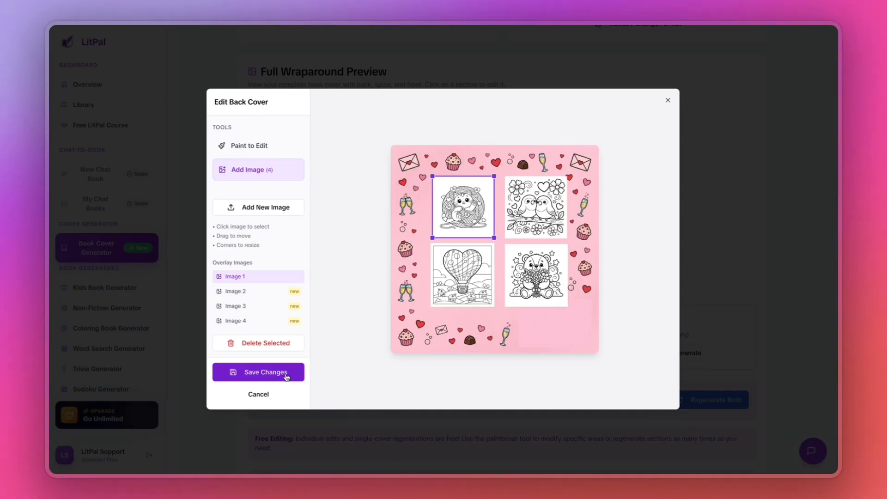
pyautogui.click(258, 373)
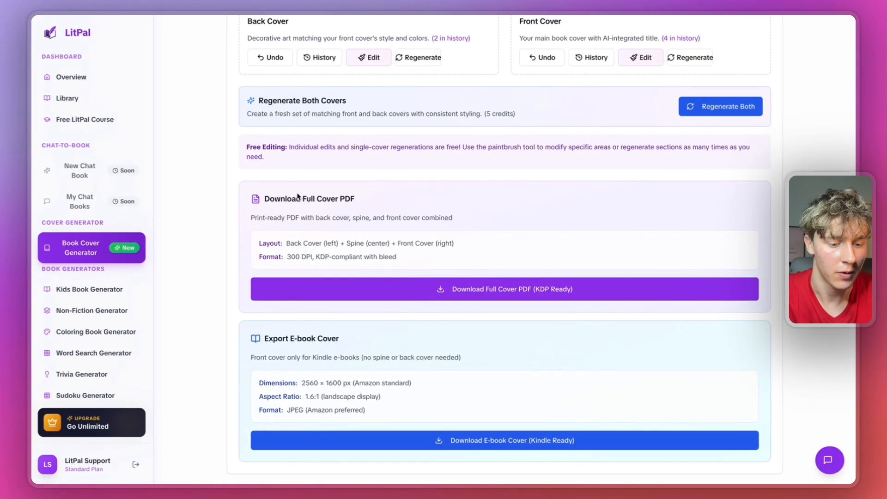
# Download the combined full cover PDF
pyautogui.click(503, 289)
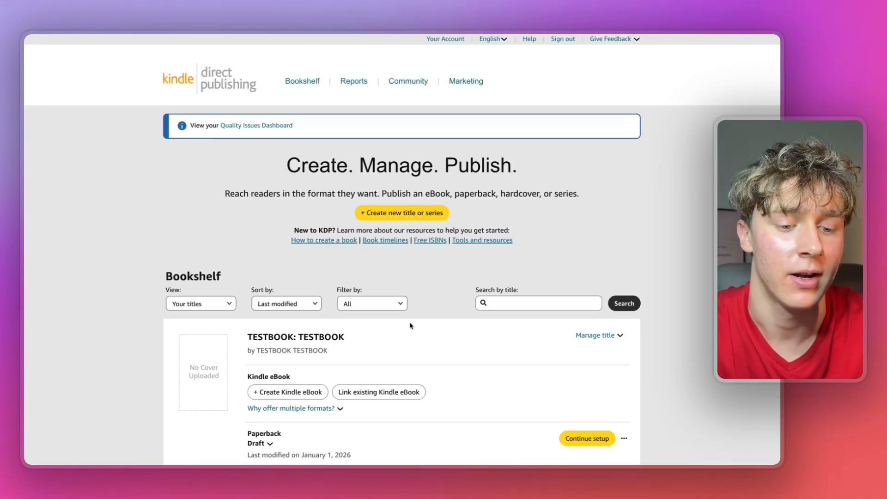
pyautogui.moveTo(391, 203)
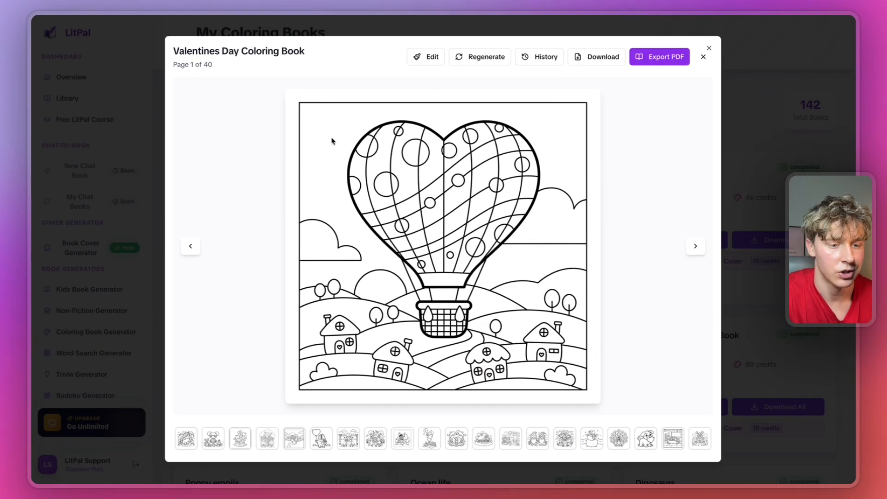
# Export a KDP PDF with a 0.75-inch safe margin and page outlines enabled
pyautogui.click(659, 56)
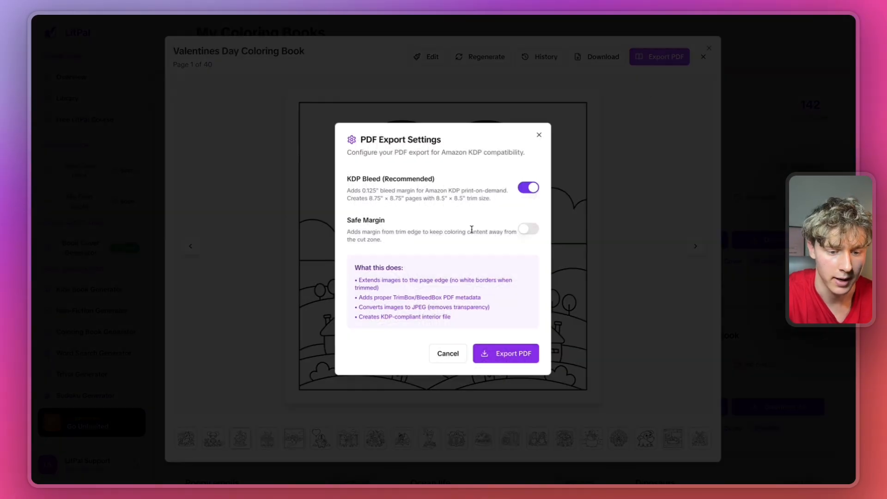
pyautogui.click(528, 228)
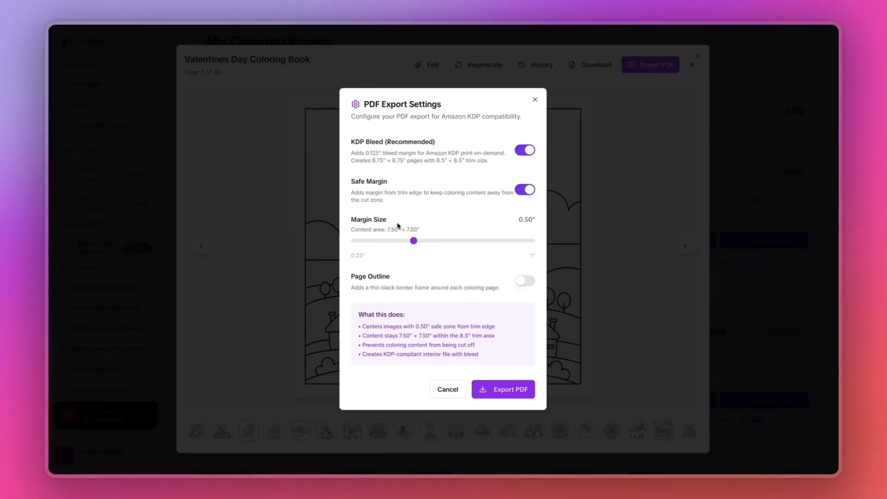
pyautogui.moveTo(413, 240); pyautogui.dragTo(474, 240)
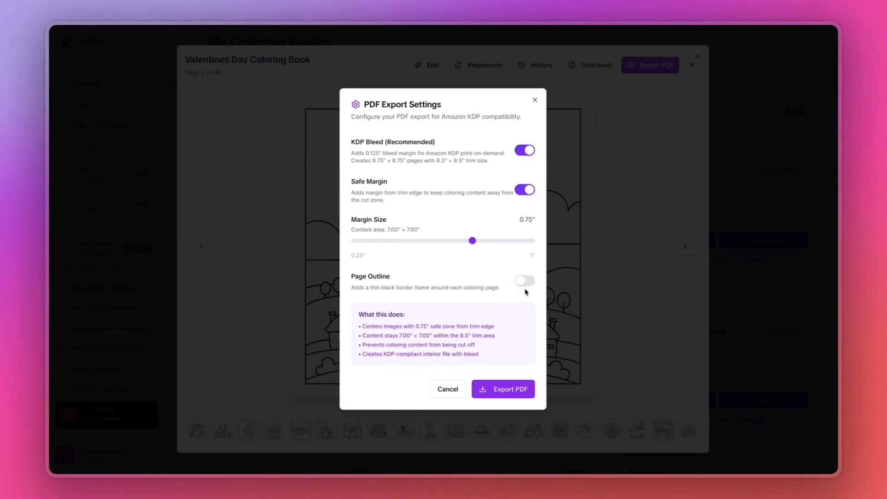
pyautogui.click(503, 389)
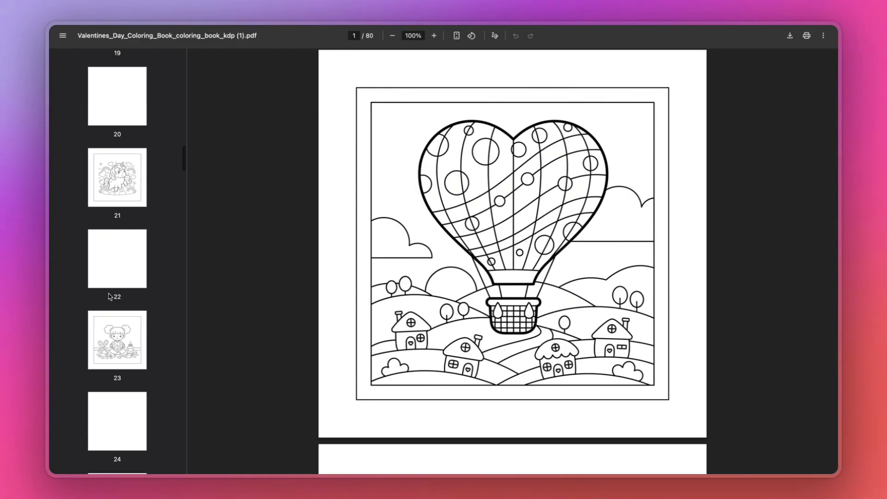
# Page down through the exported 80-page coloring book PDF in Chrome's viewer
pyautogui.scroll(-3)
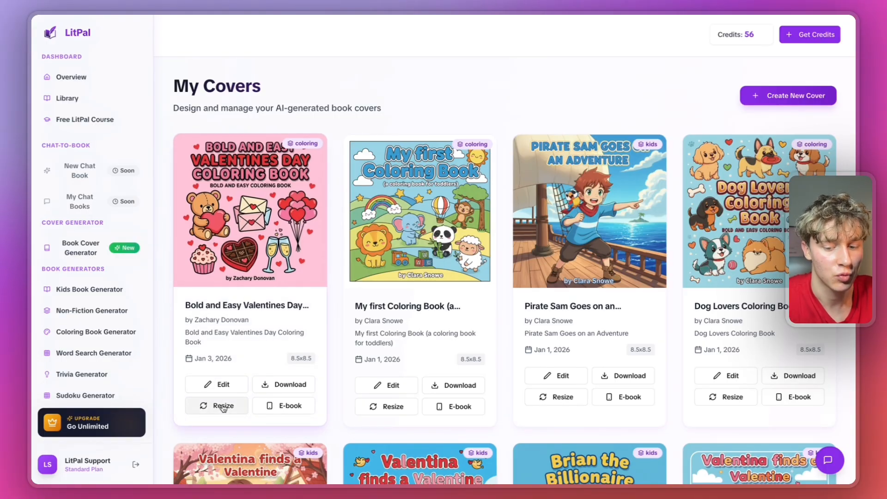
# Resize the Valentines cover for 80 pages and download the updated full cover PDF
pyautogui.click(216, 406)
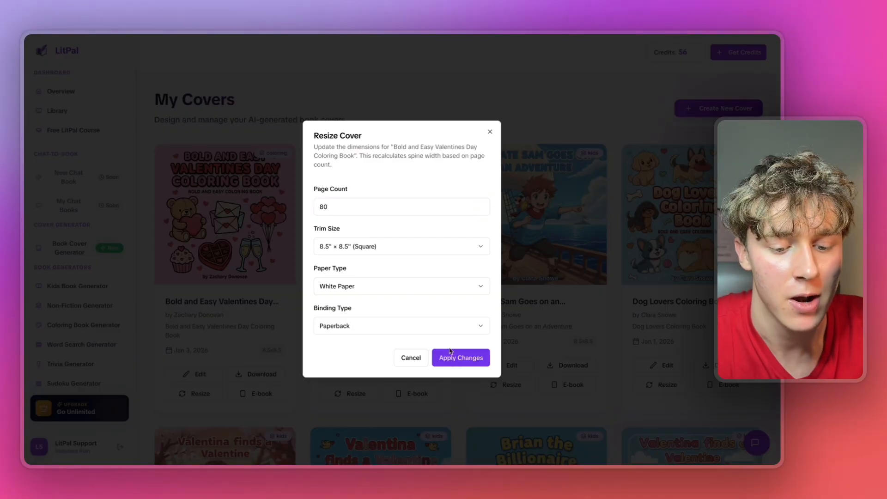
pyautogui.click(461, 357)
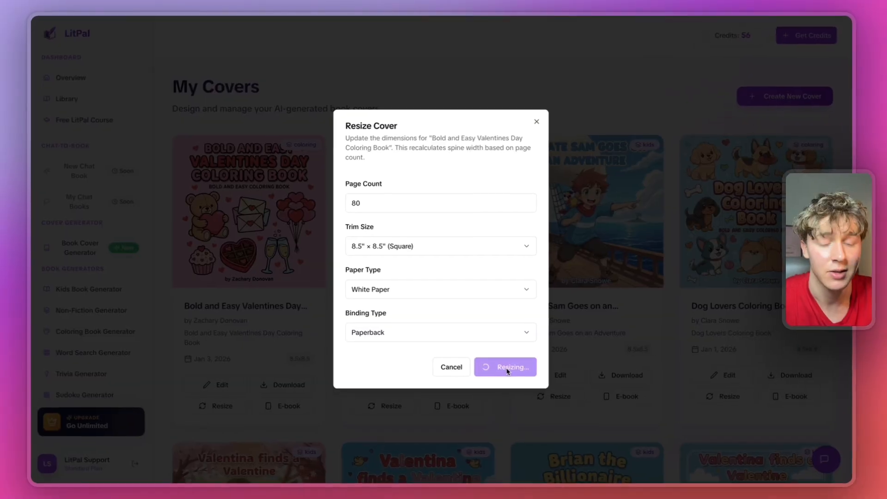
pyautogui.click(505, 367)
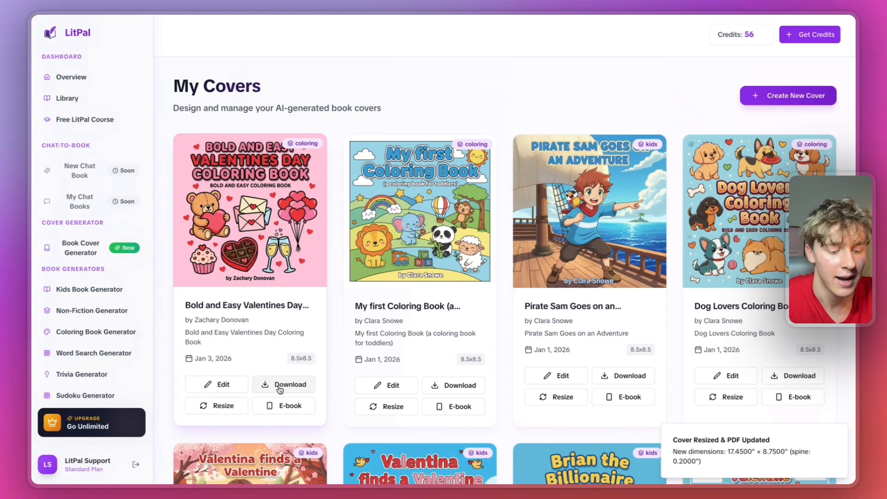
pyautogui.click(284, 385)
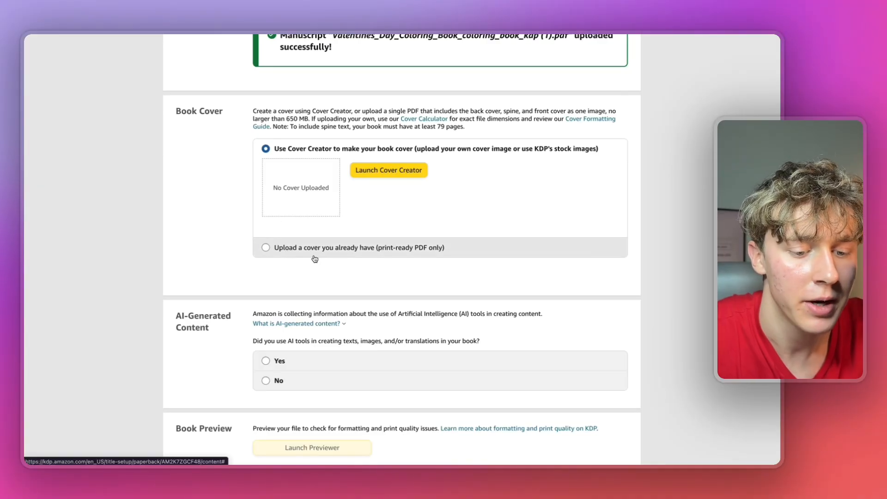
# Upload full_cover.pdf to KDP as the paperback's own print-ready cover
pyautogui.click(266, 248)
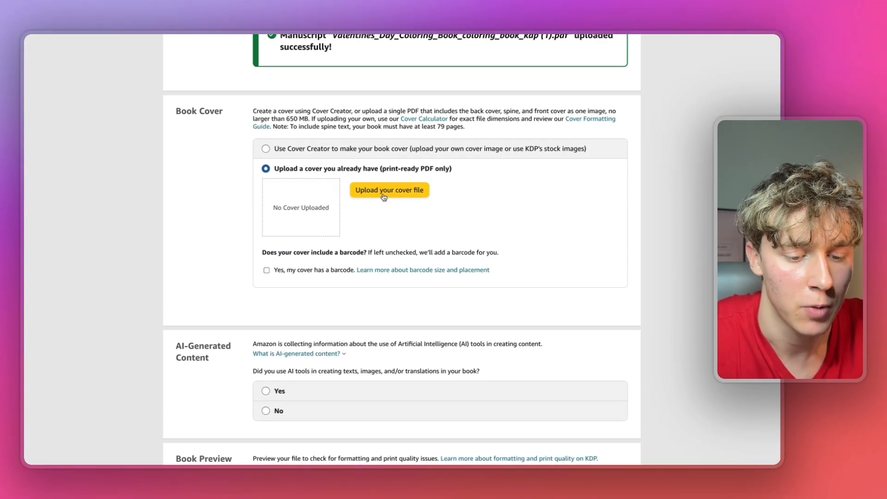
pyautogui.click(389, 190)
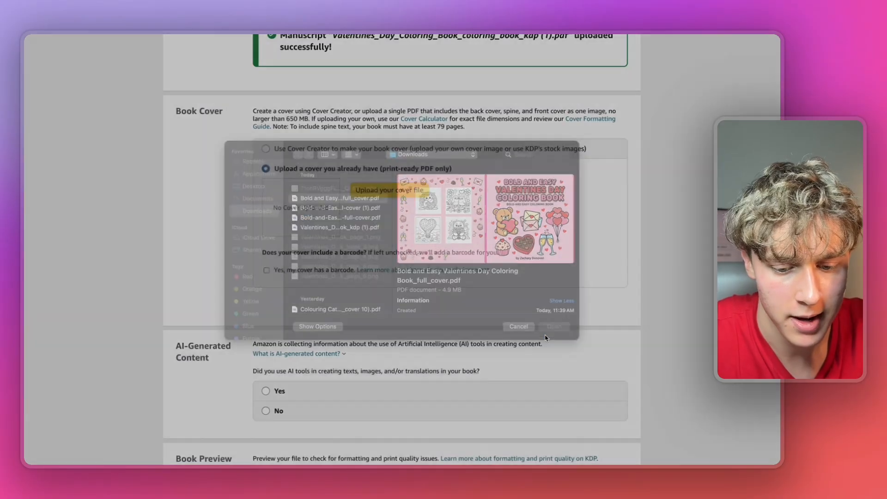
pyautogui.click(554, 327)
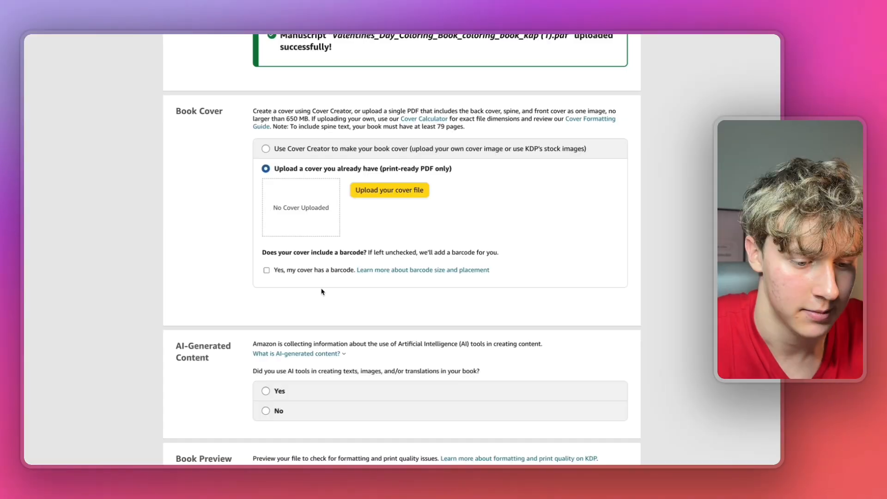
pyautogui.click(390, 189)
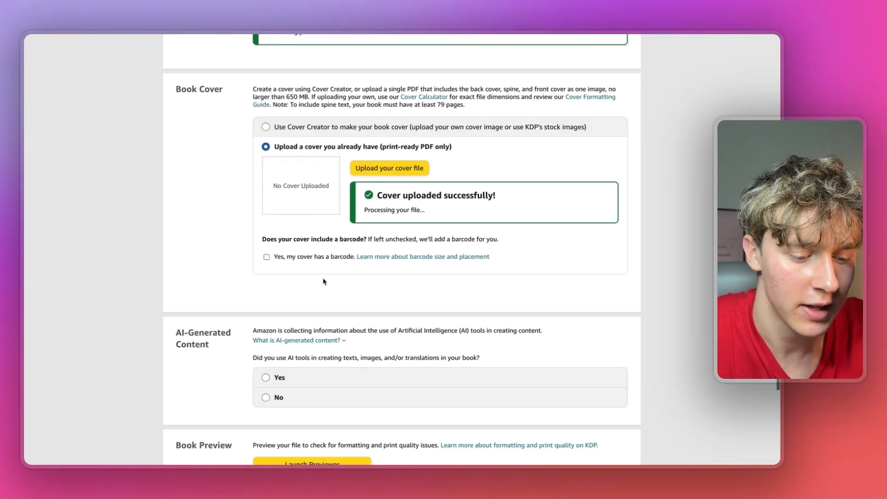
# Launch KDP's Print Previewer and page through the Valentines coloring book's interior spreads
pyautogui.click(311, 463)
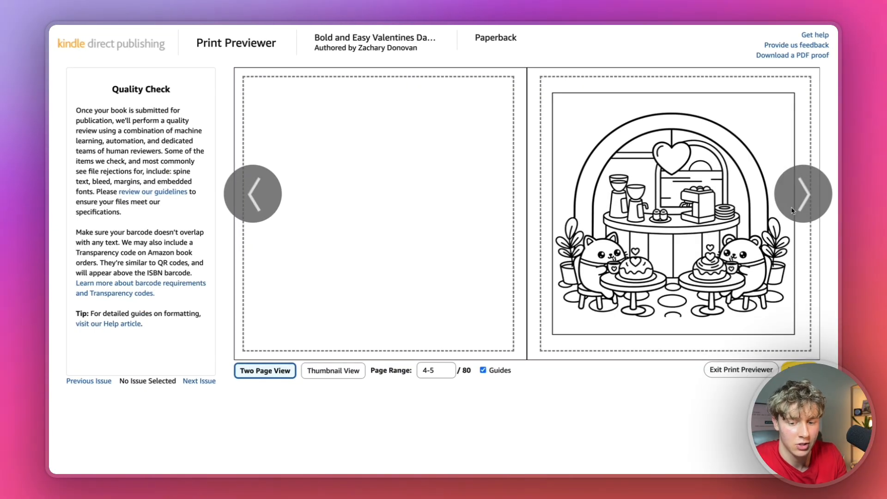
pyautogui.click(803, 193)
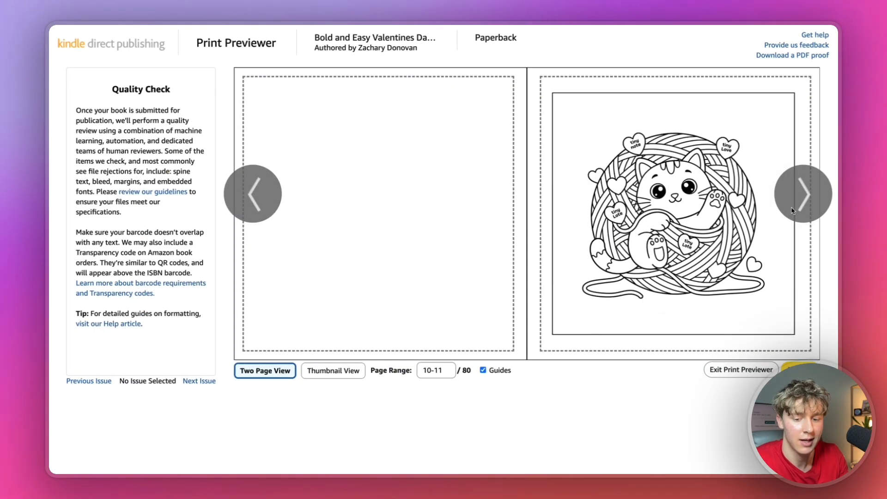
pyautogui.click(803, 194)
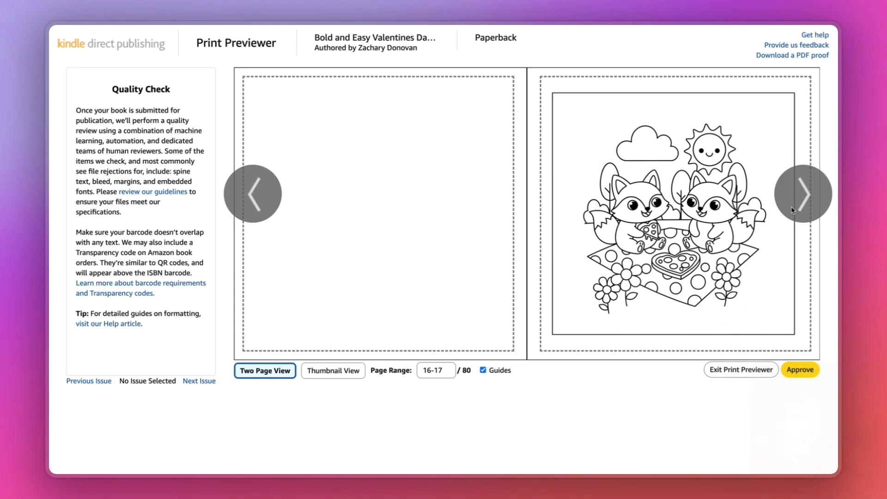
pyautogui.click(803, 193)
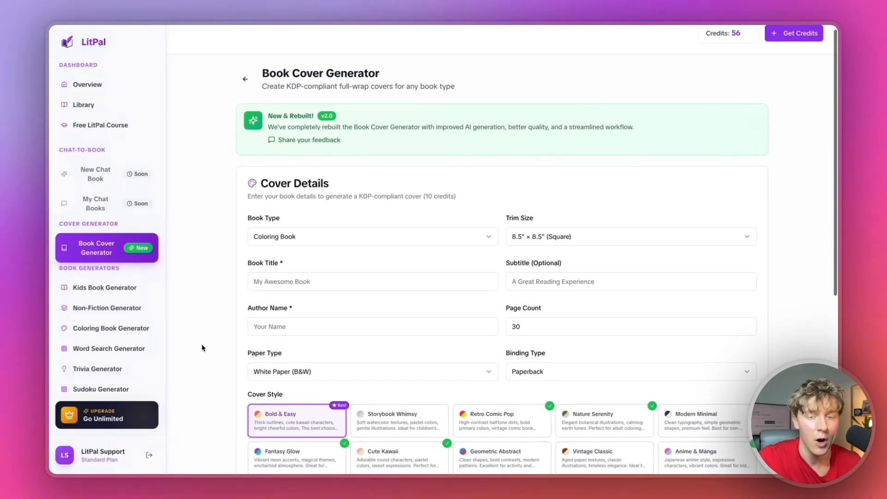
# Read a few pages of Valentina finds a Valentine, then return to the kids book list
pyautogui.scroll(-3)
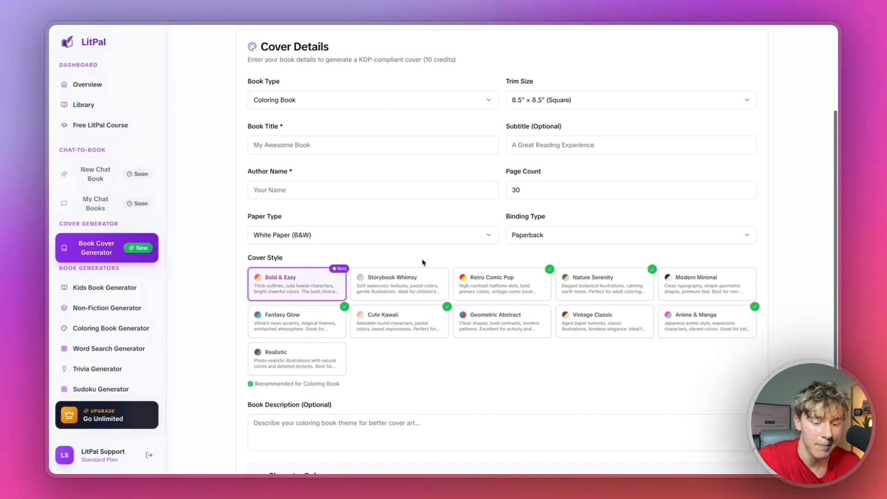
pyautogui.scroll(-3)
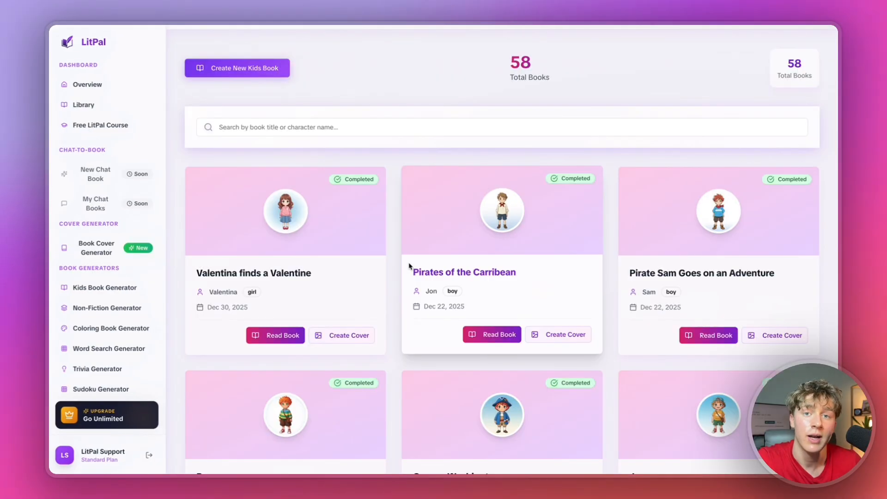
pyautogui.moveTo(288, 322)
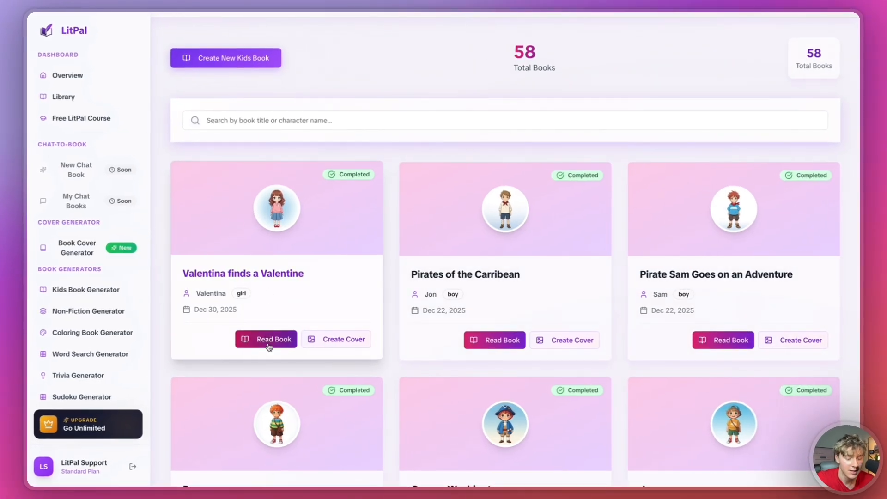
pyautogui.click(265, 339)
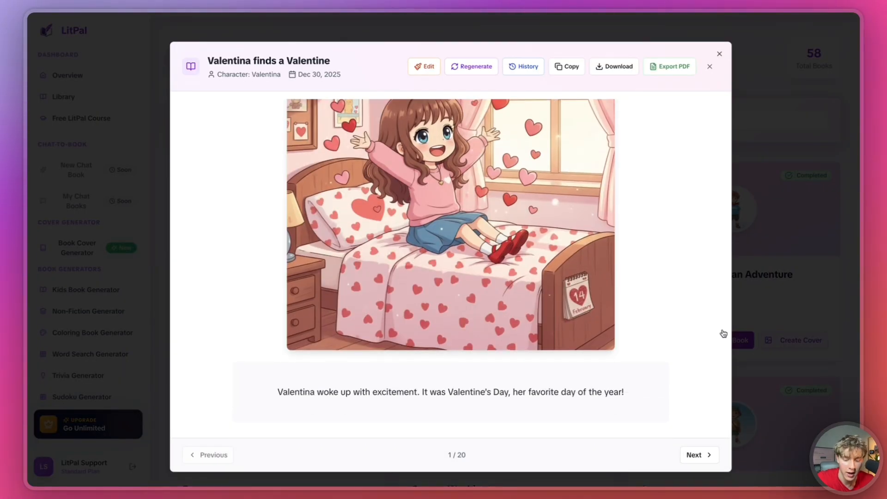
pyautogui.click(699, 455)
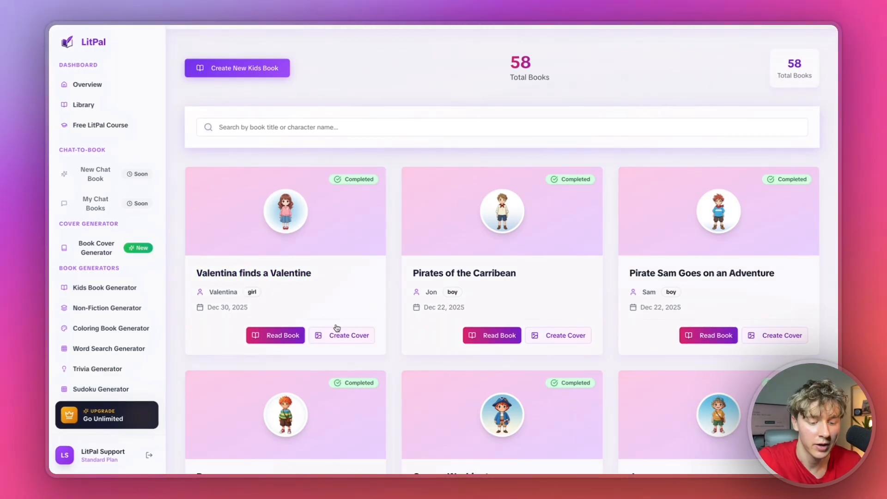
# Generate the Valentina finds a Valentine wraparound cover using page 20 as character reference
pyautogui.click(348, 334)
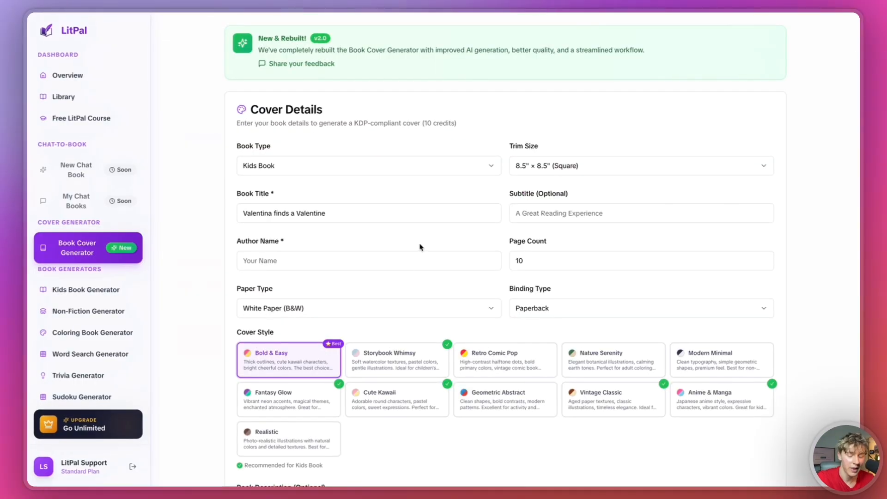
pyautogui.moveTo(702, 272)
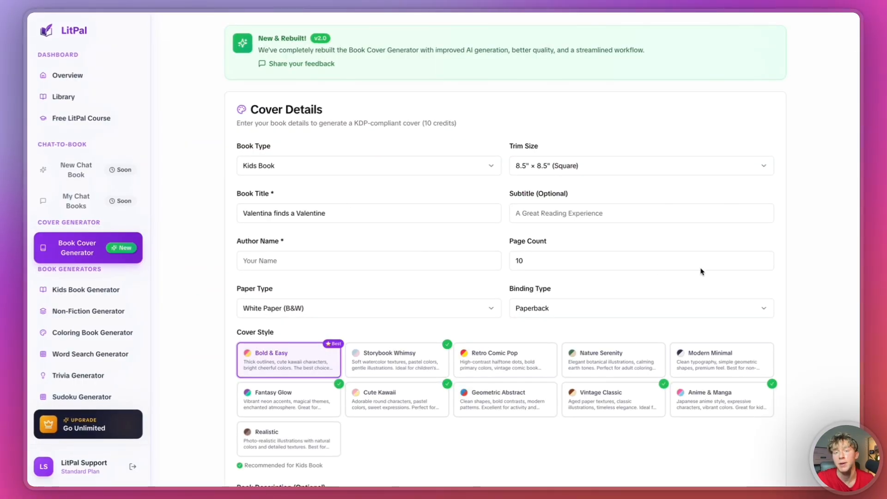
pyautogui.scroll(-3)
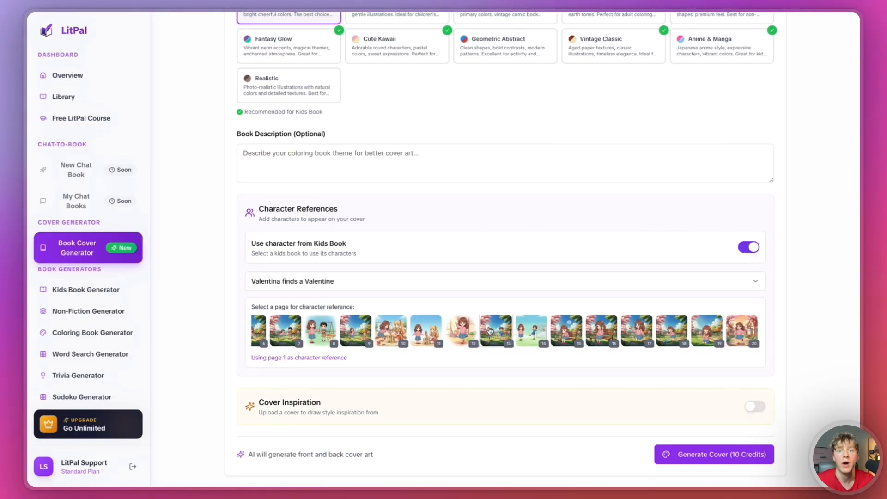
pyautogui.click(742, 326)
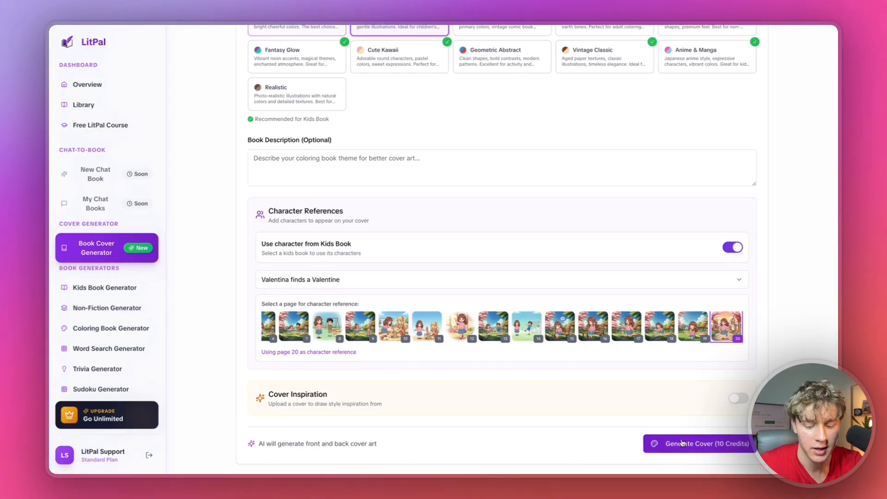
pyautogui.click(698, 444)
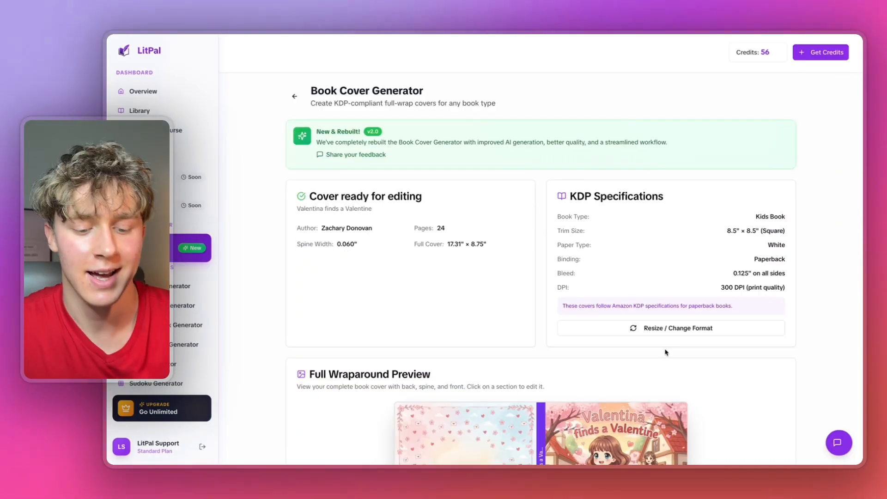
# Review the Valentina wraparound preview and bring up the front cover editor
pyautogui.scroll(-3)
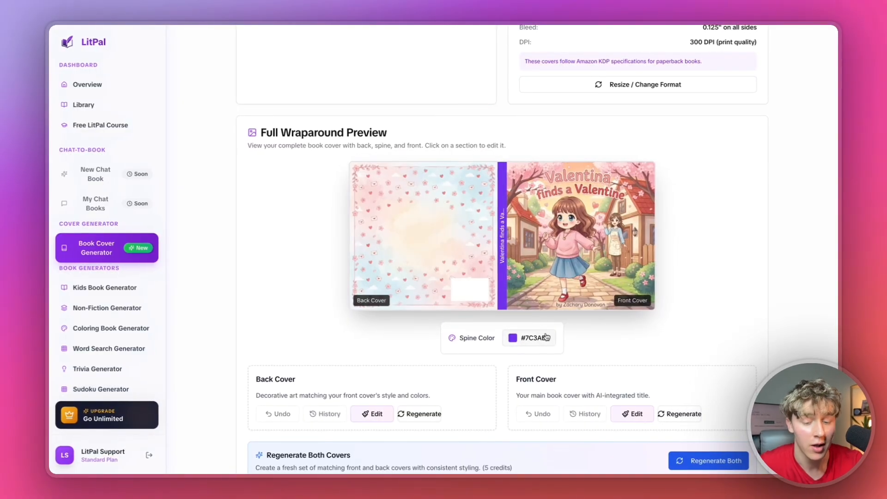
pyautogui.click(512, 339)
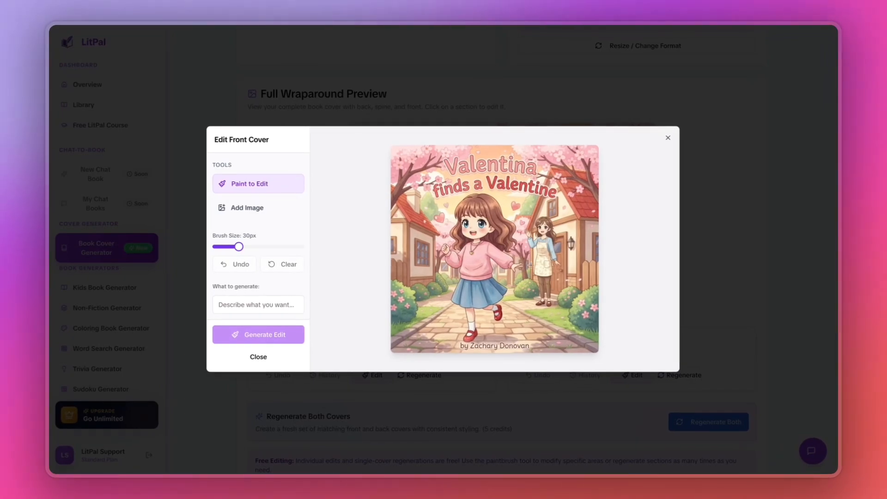
pyautogui.moveTo(497, 274)
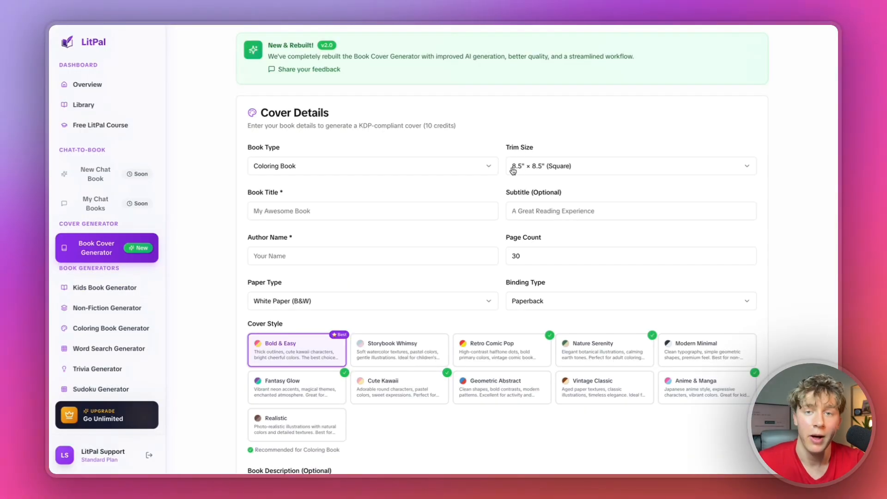
# Set trim size to 8.5" × 11" Letter and book type to Sudoku Book
pyautogui.click(629, 165)
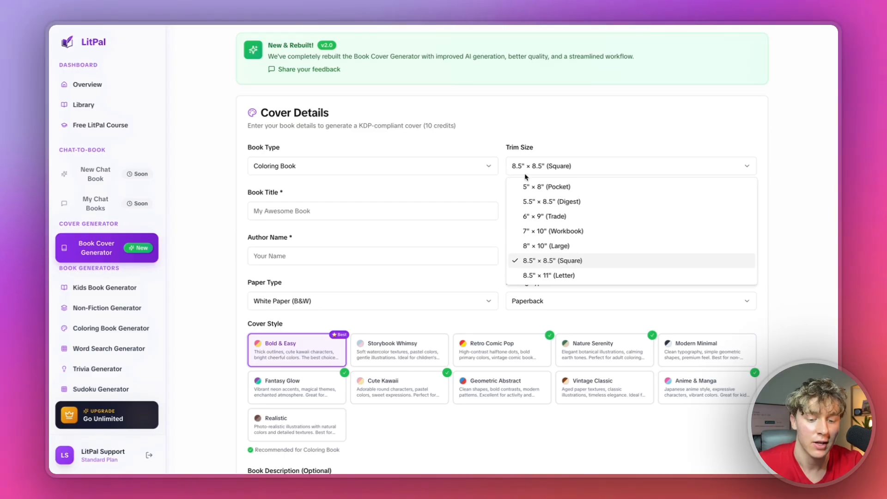
pyautogui.moveTo(512, 175)
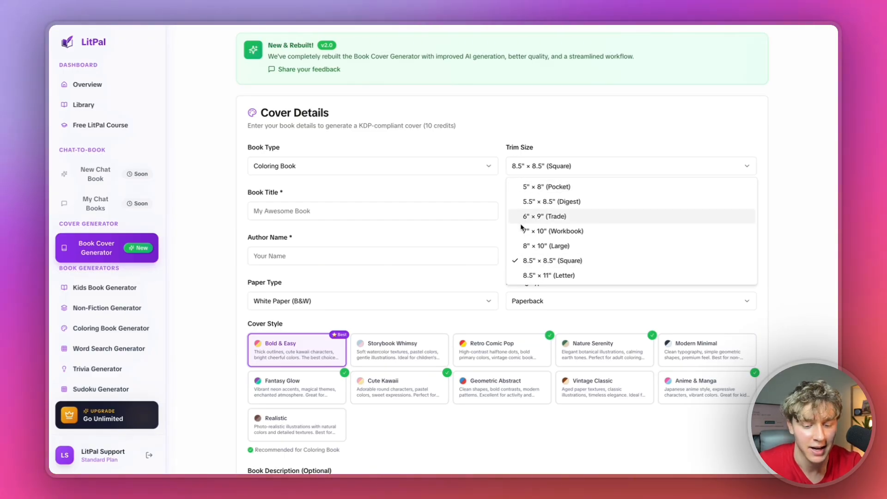
pyautogui.moveTo(511, 246)
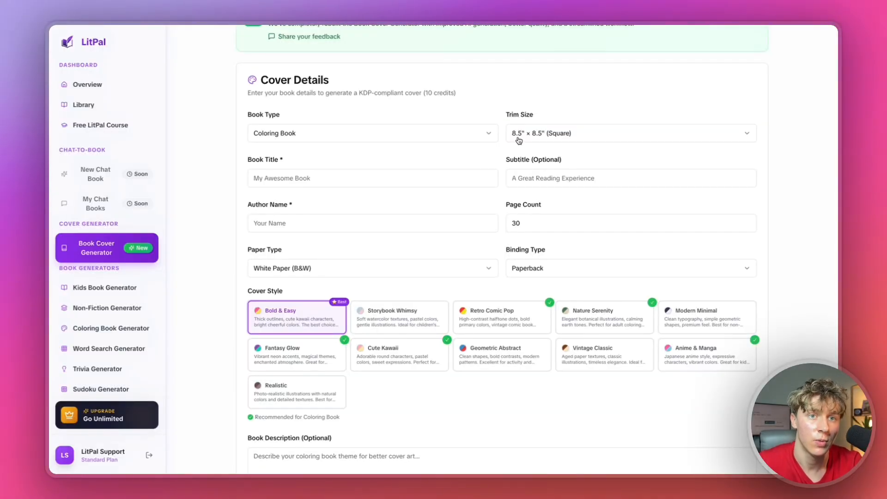
pyautogui.click(630, 133)
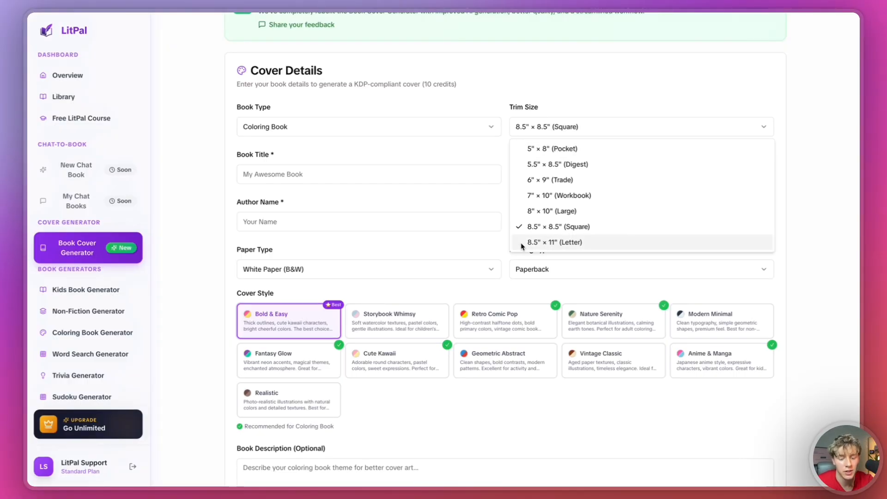
pyautogui.click(555, 242)
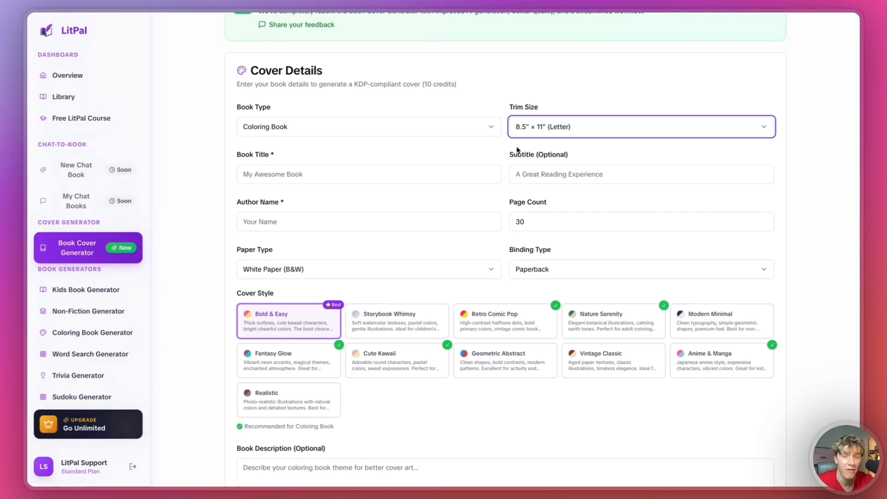
pyautogui.click(368, 127)
pyautogui.write('200 Large Print Sudoku For Seniors')
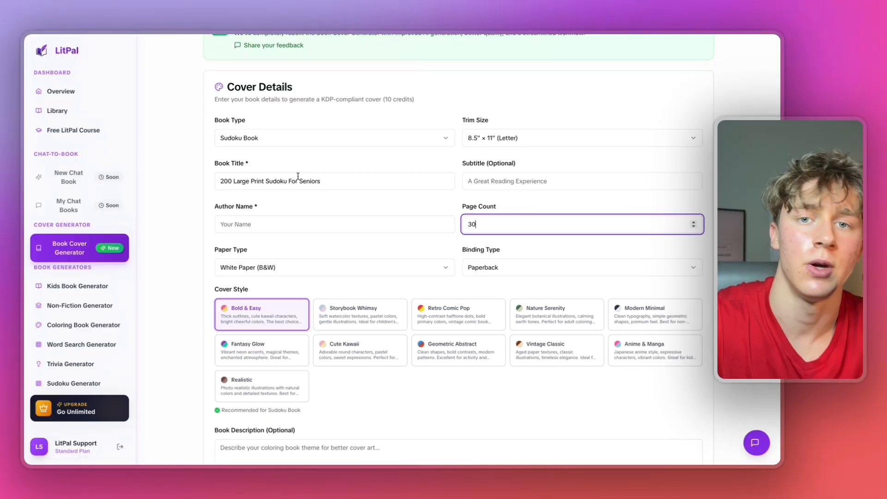
pyautogui.write('Extra Hard')
pyautogui.write('205')
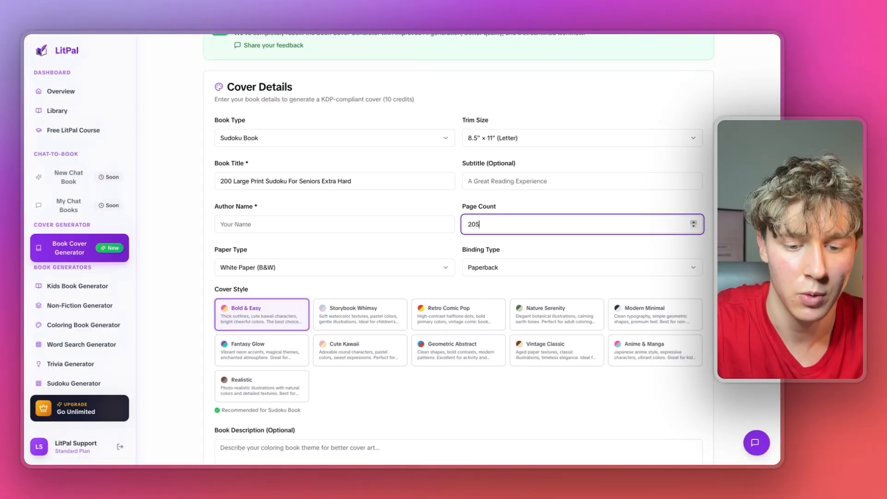
pyautogui.scroll(-3)
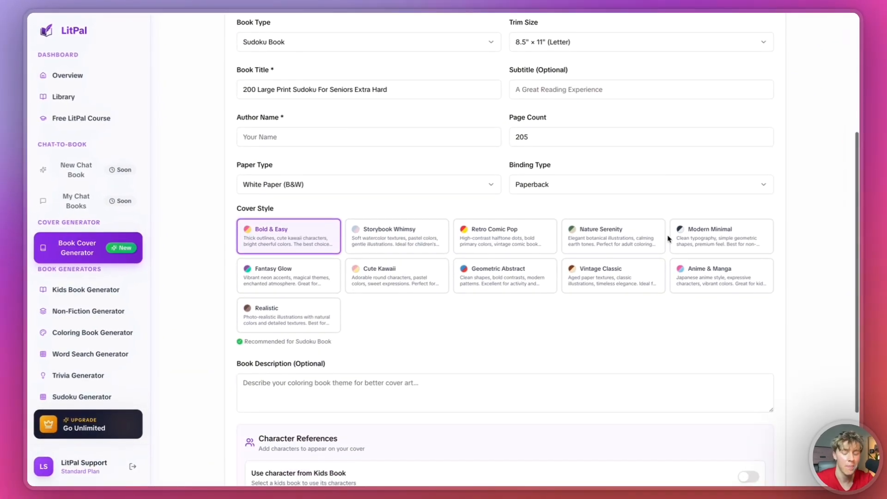
pyautogui.click(368, 157)
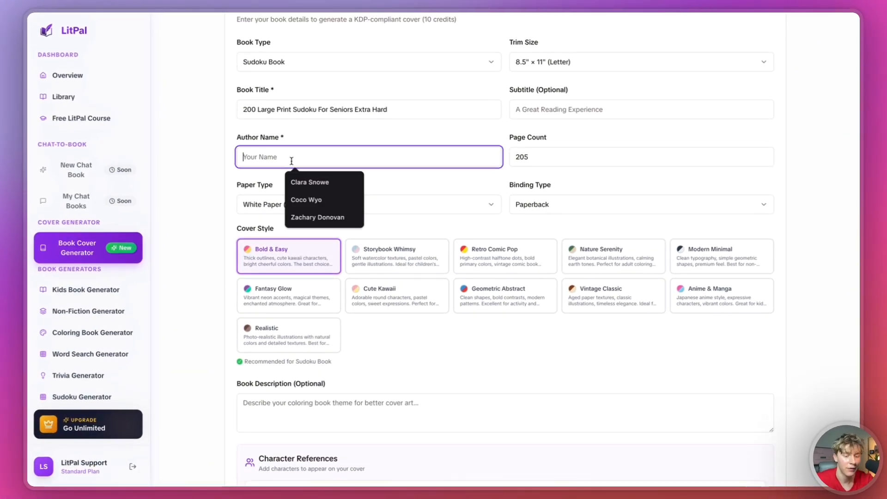
pyautogui.click(317, 218)
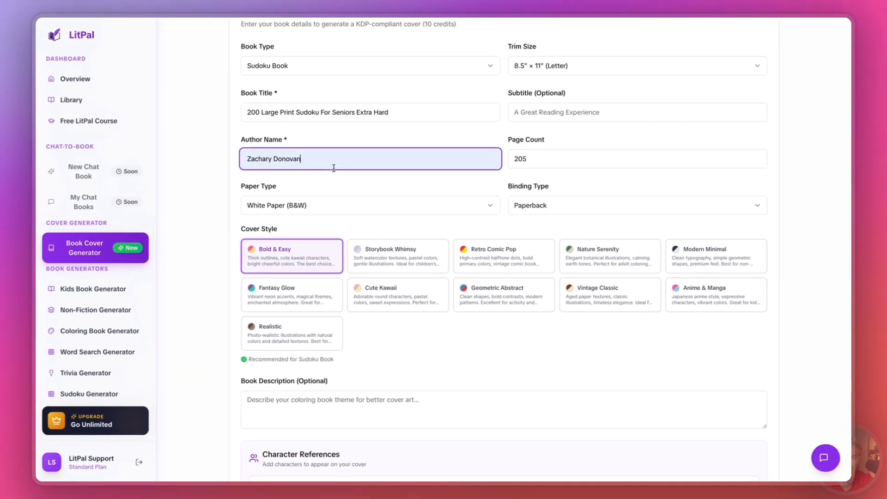
pyautogui.scroll(-3)
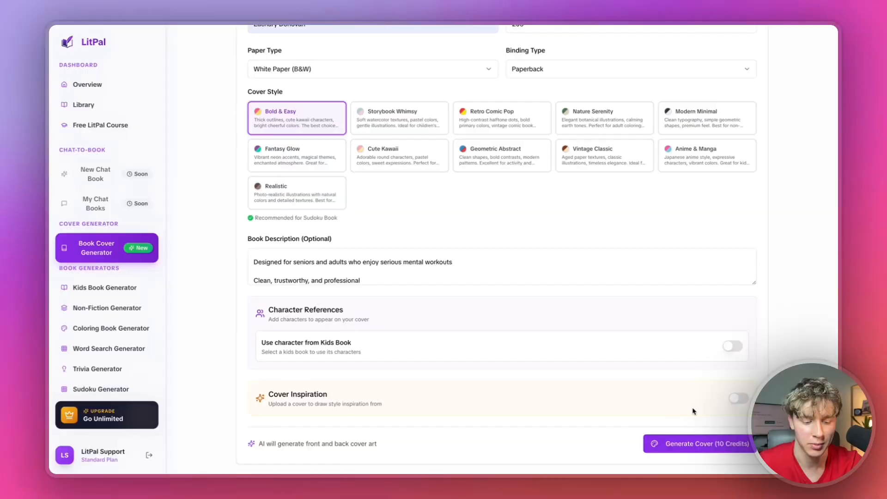
# Enable Cover Inspiration with an uploaded sudoku cover and generate the Sudoku cover
pyautogui.click(738, 397)
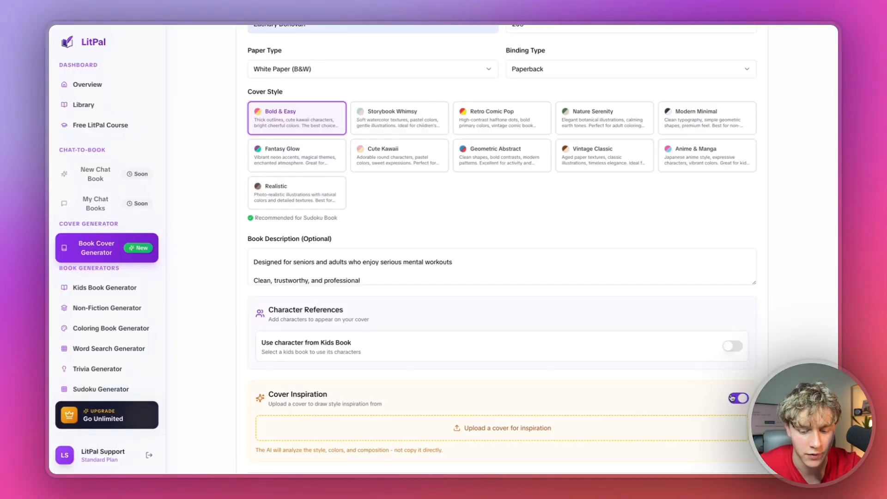
pyautogui.scroll(-3)
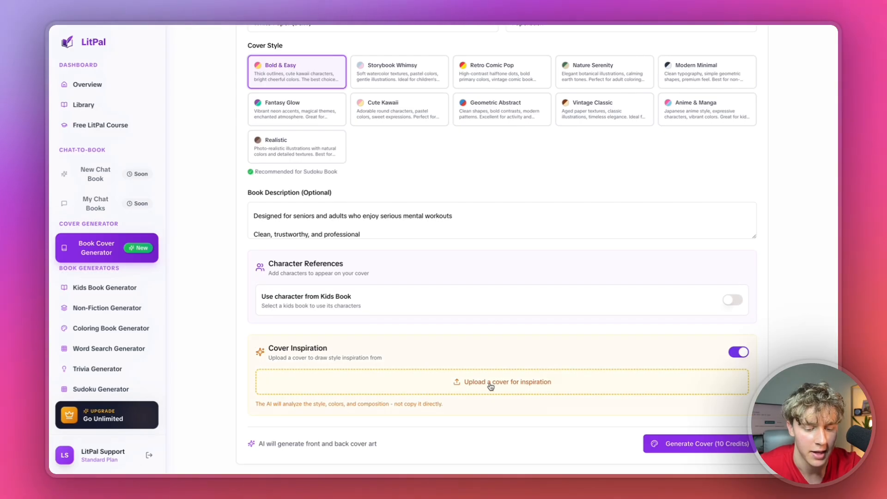
pyautogui.click(507, 382)
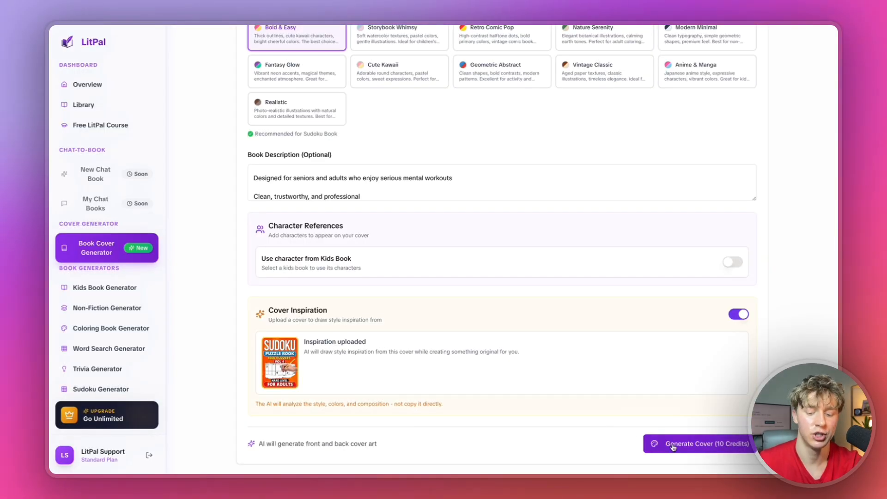
pyautogui.click(697, 442)
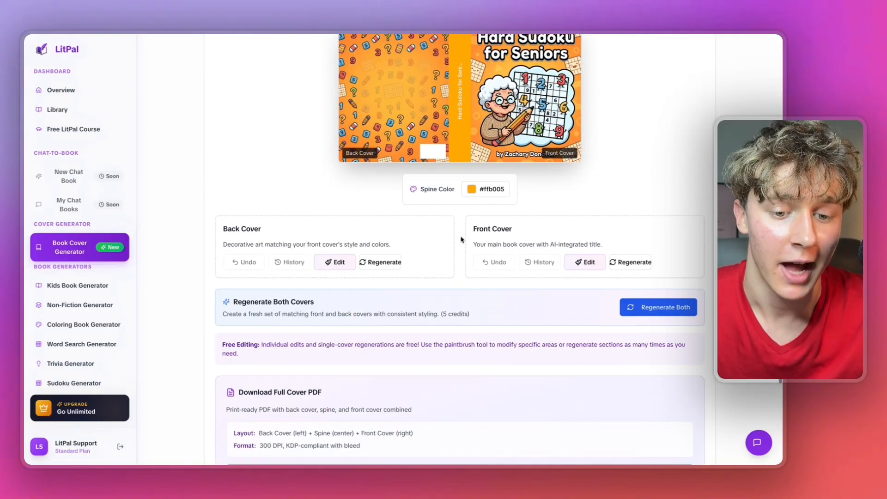
# Review the orange Hard Sudoku for Seniors wraparound and download the KDP-ready full cover PDF
pyautogui.scroll(-3)
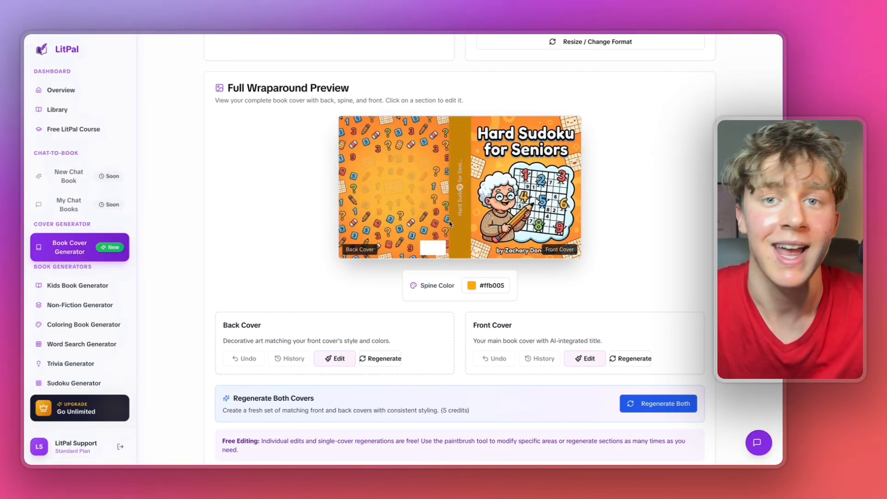
pyautogui.moveTo(346, 268)
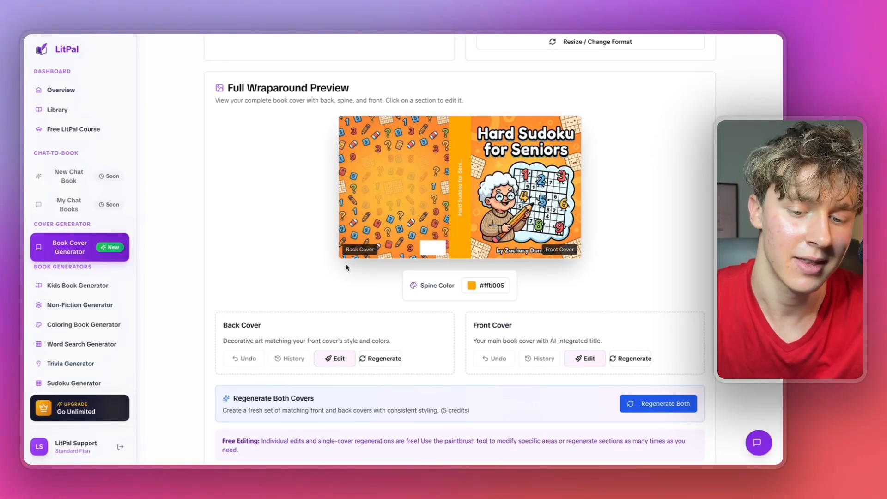
pyautogui.scroll(3)
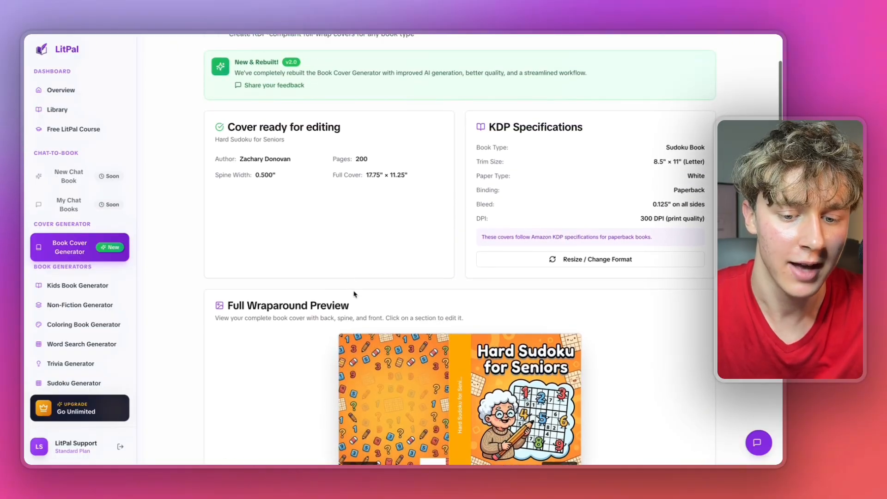
pyautogui.scroll(-3)
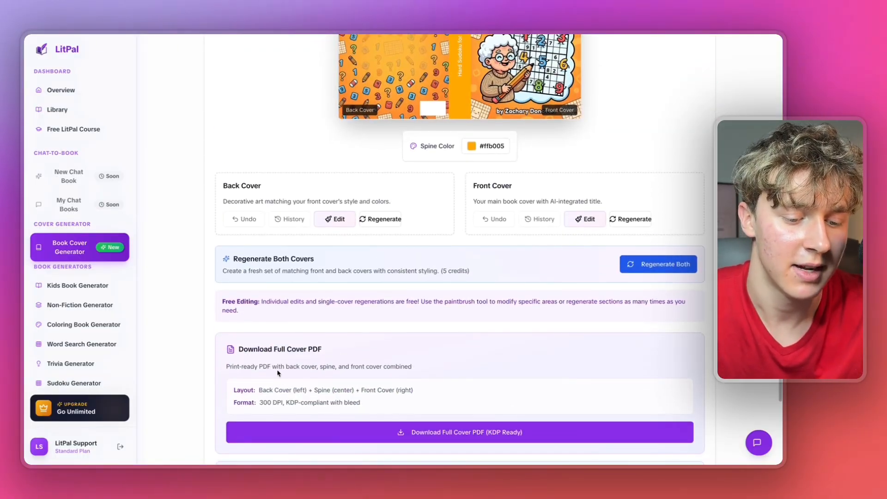
pyautogui.click(459, 431)
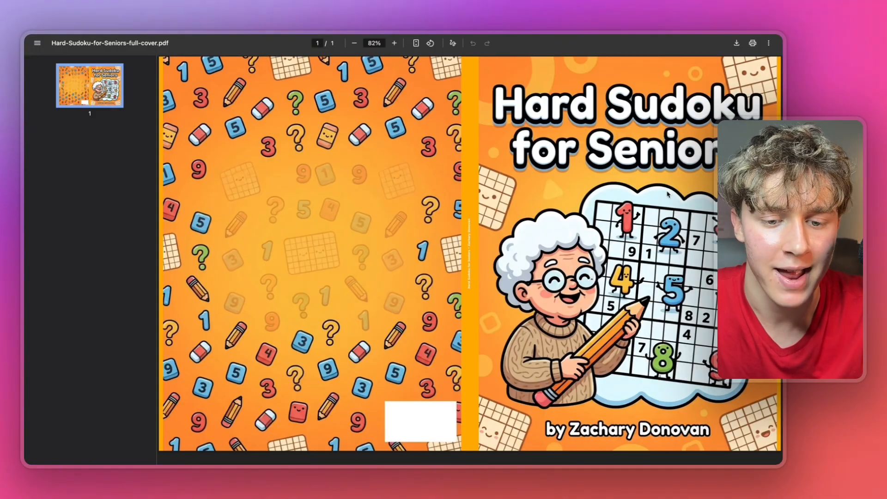
# View the downloaded Hard-Sudoku-for-Seniors-full-cover.pdf fitted to the page in the browser viewer
pyautogui.click(354, 43)
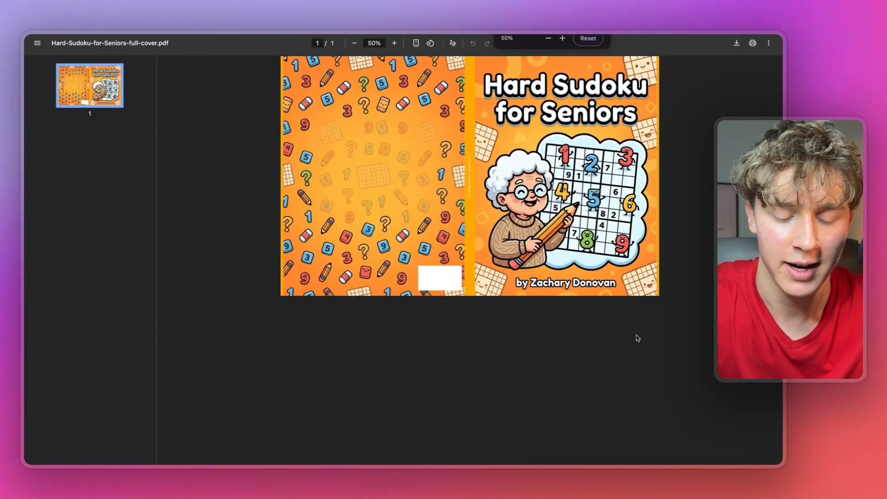